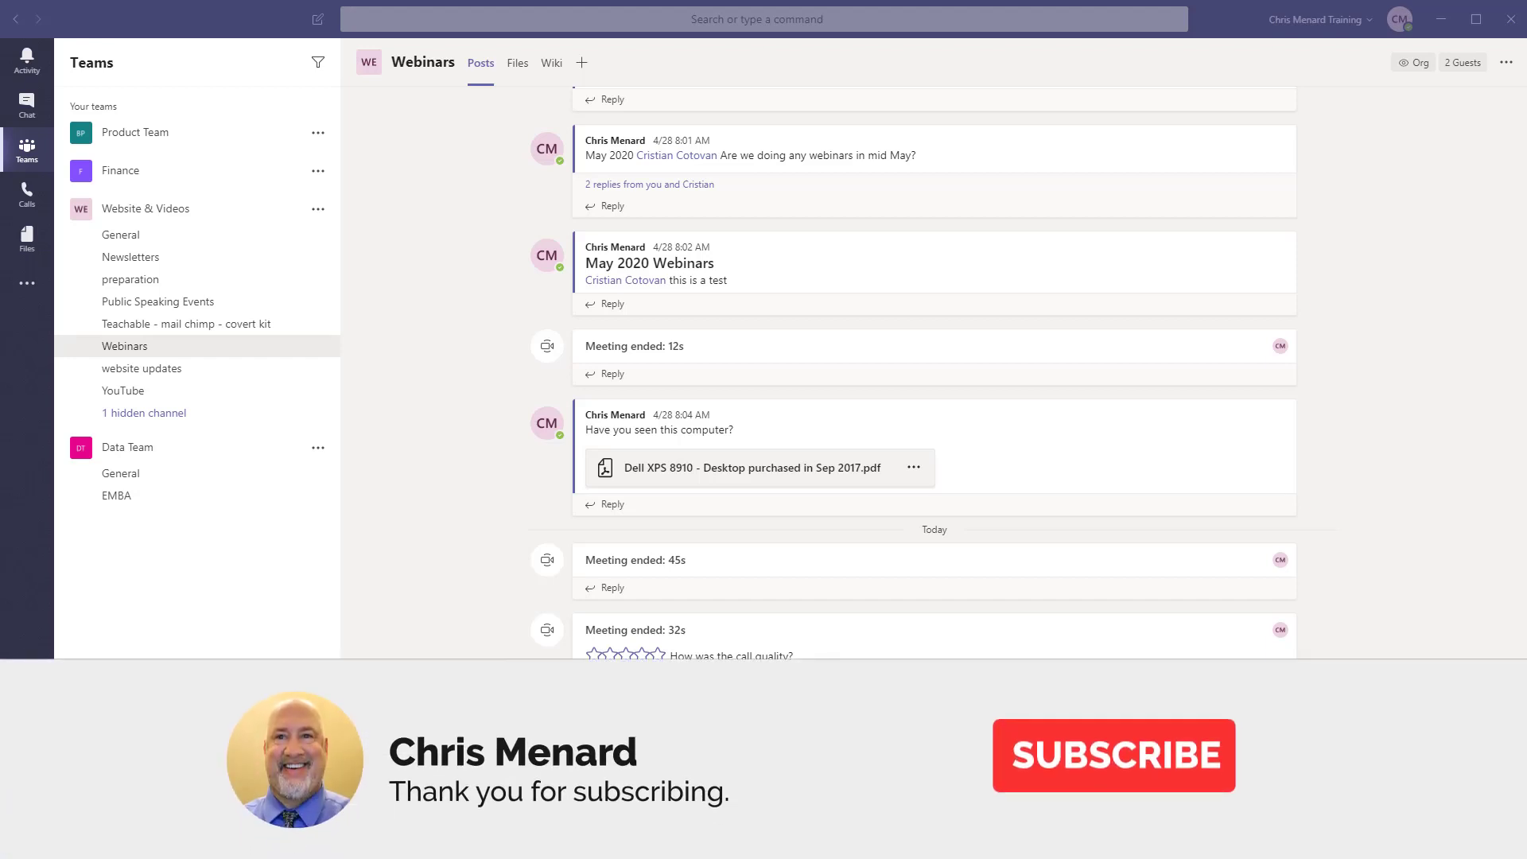
Start a Meet now instant meeting in the Webinars channel with the camera on.
{"action": "left_click", "coordinate": [1113, 754]}
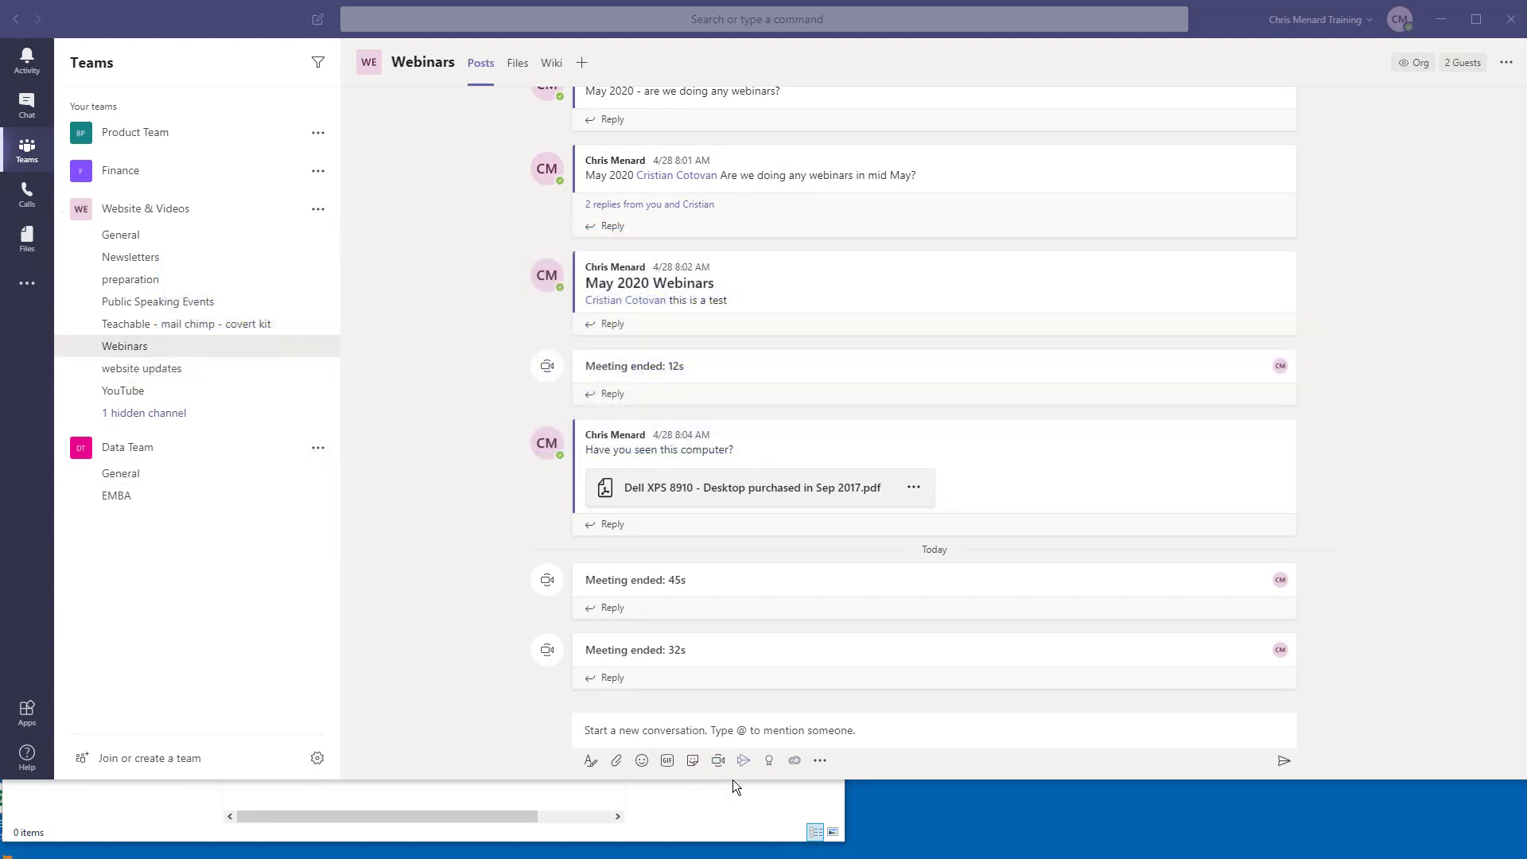
{"action": "mouse_move", "coordinate": [718, 761]}
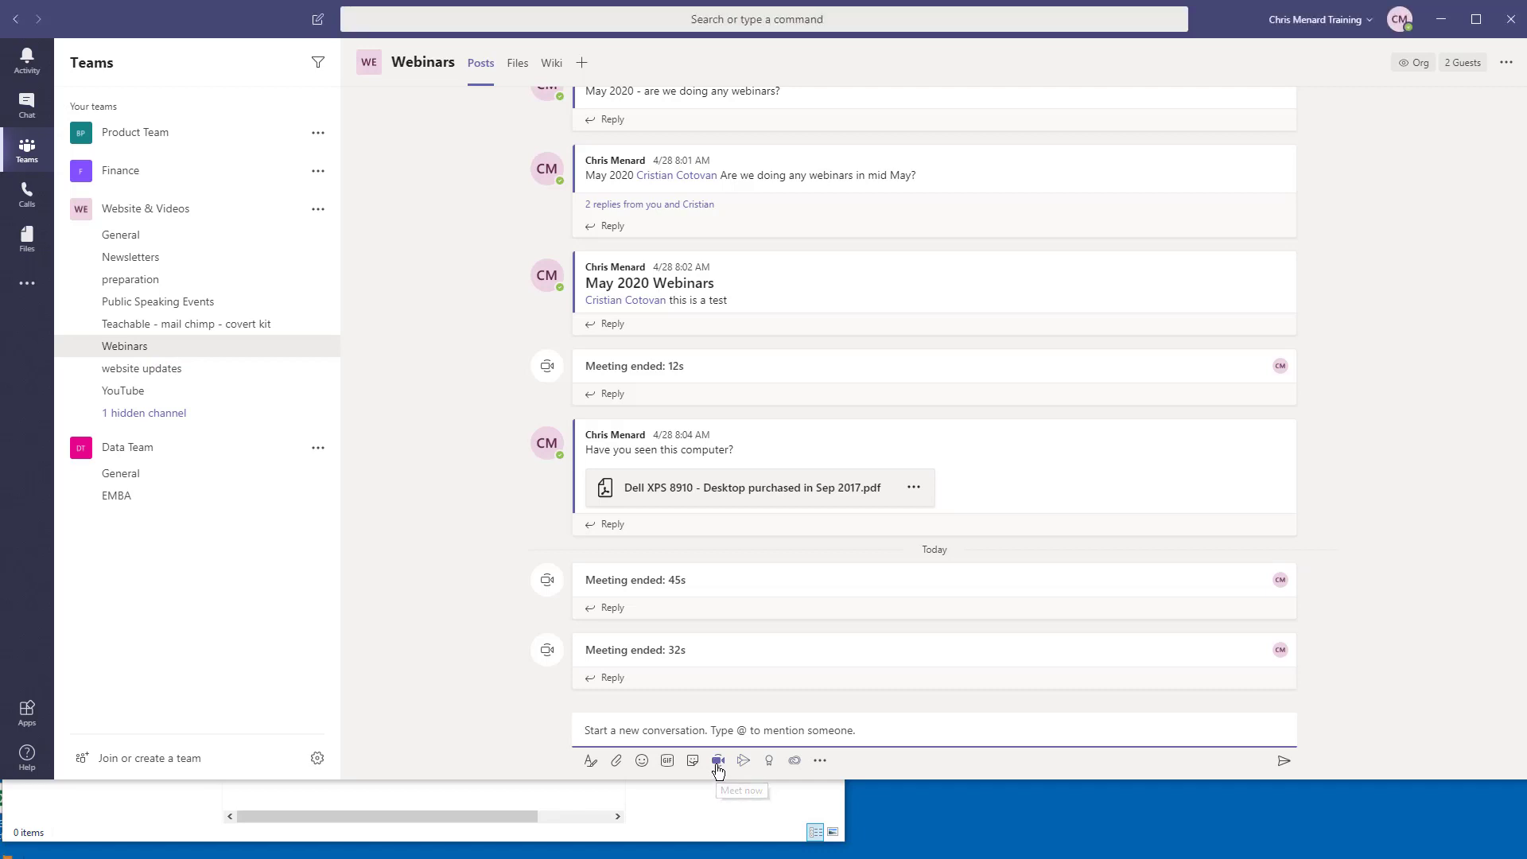
{"action": "left_click", "coordinate": [718, 760]}
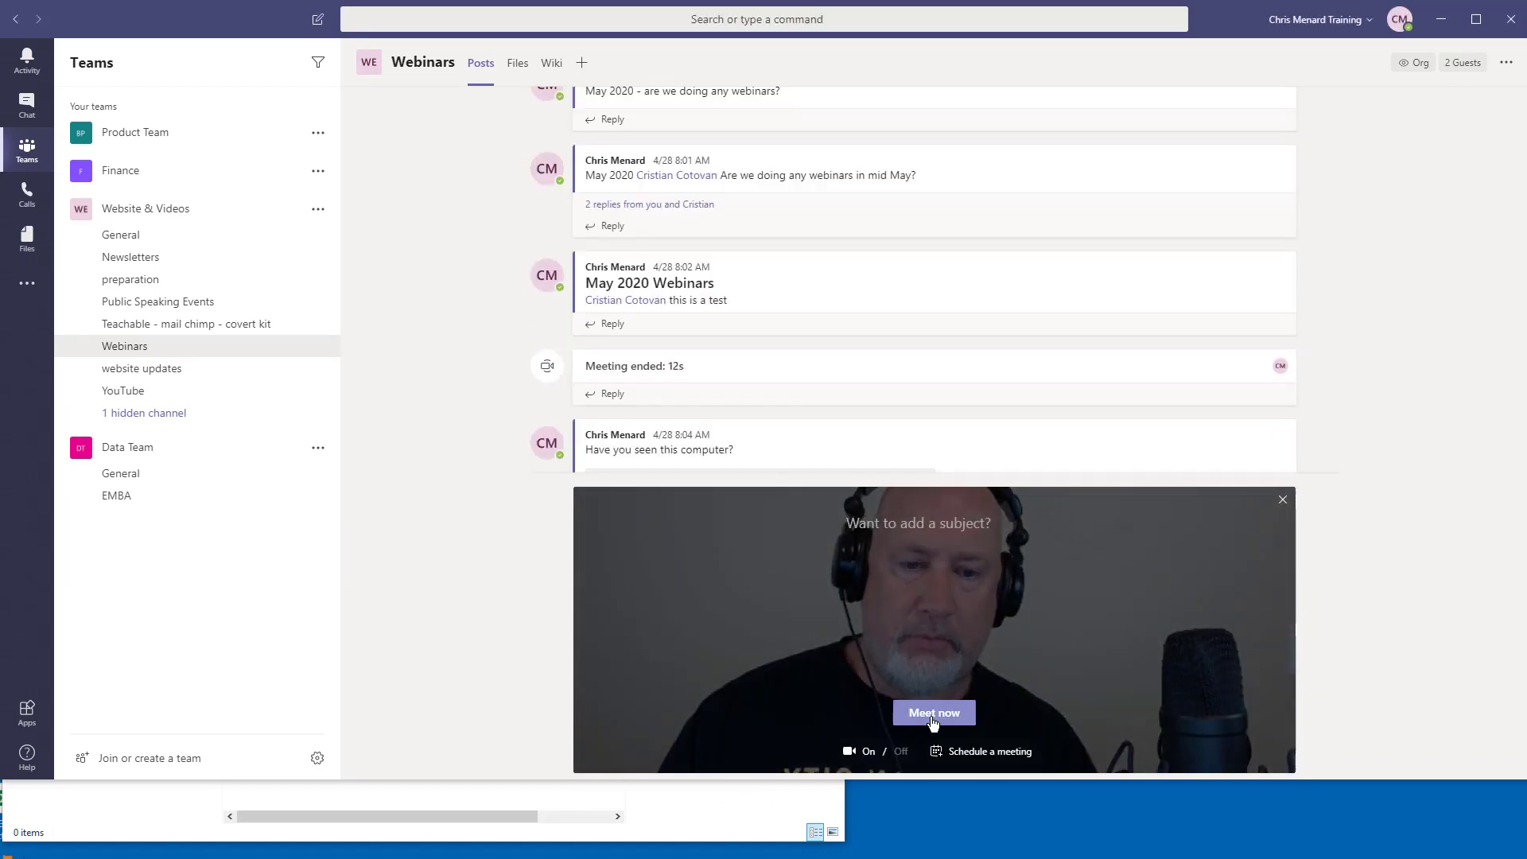
{"action": "left_click", "coordinate": [934, 713]}
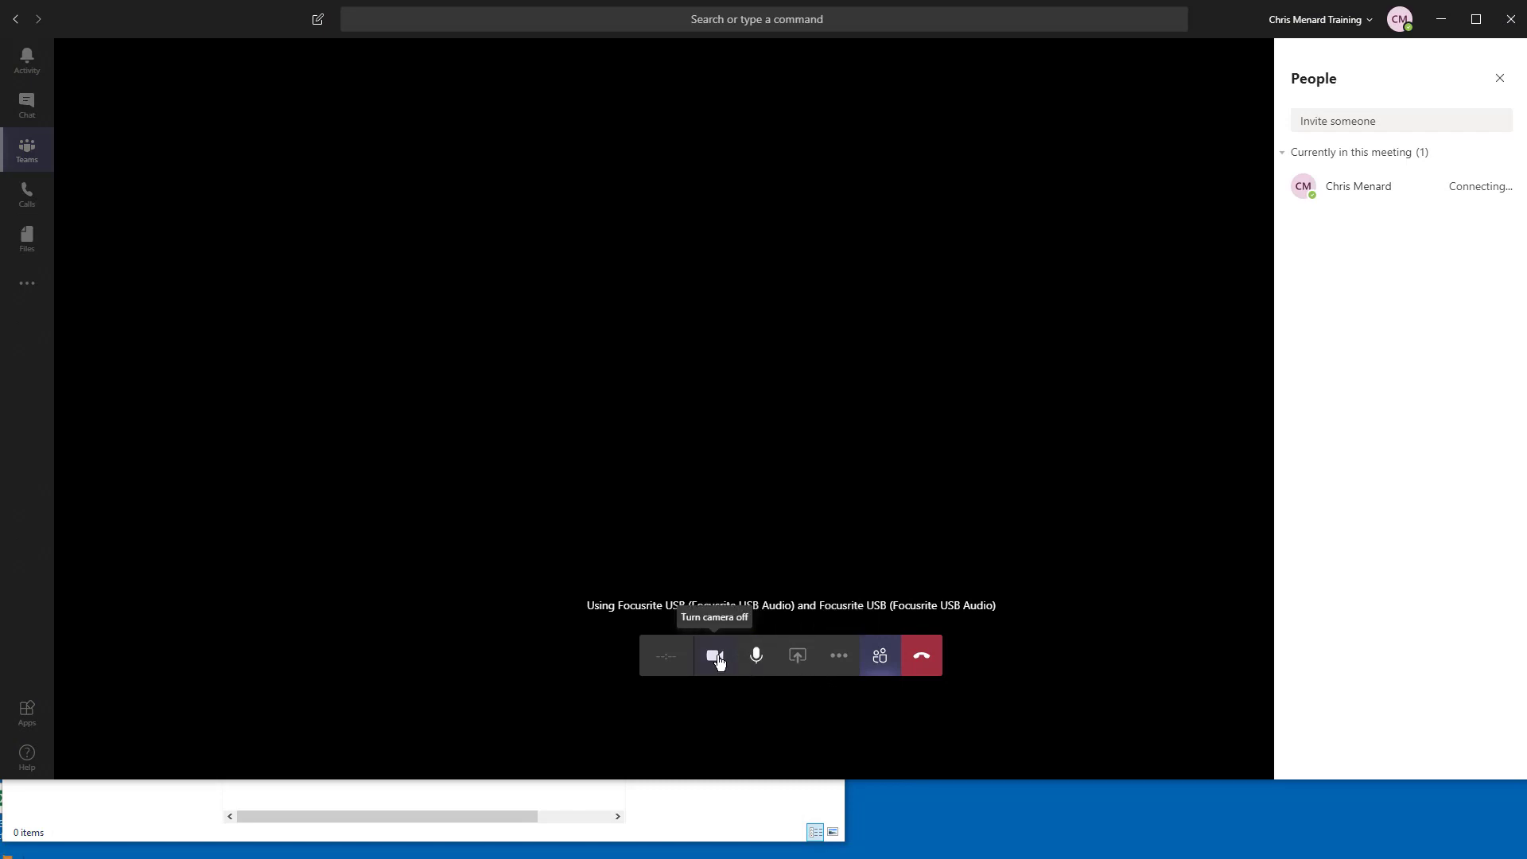
{"action": "left_click", "coordinate": [715, 655]}
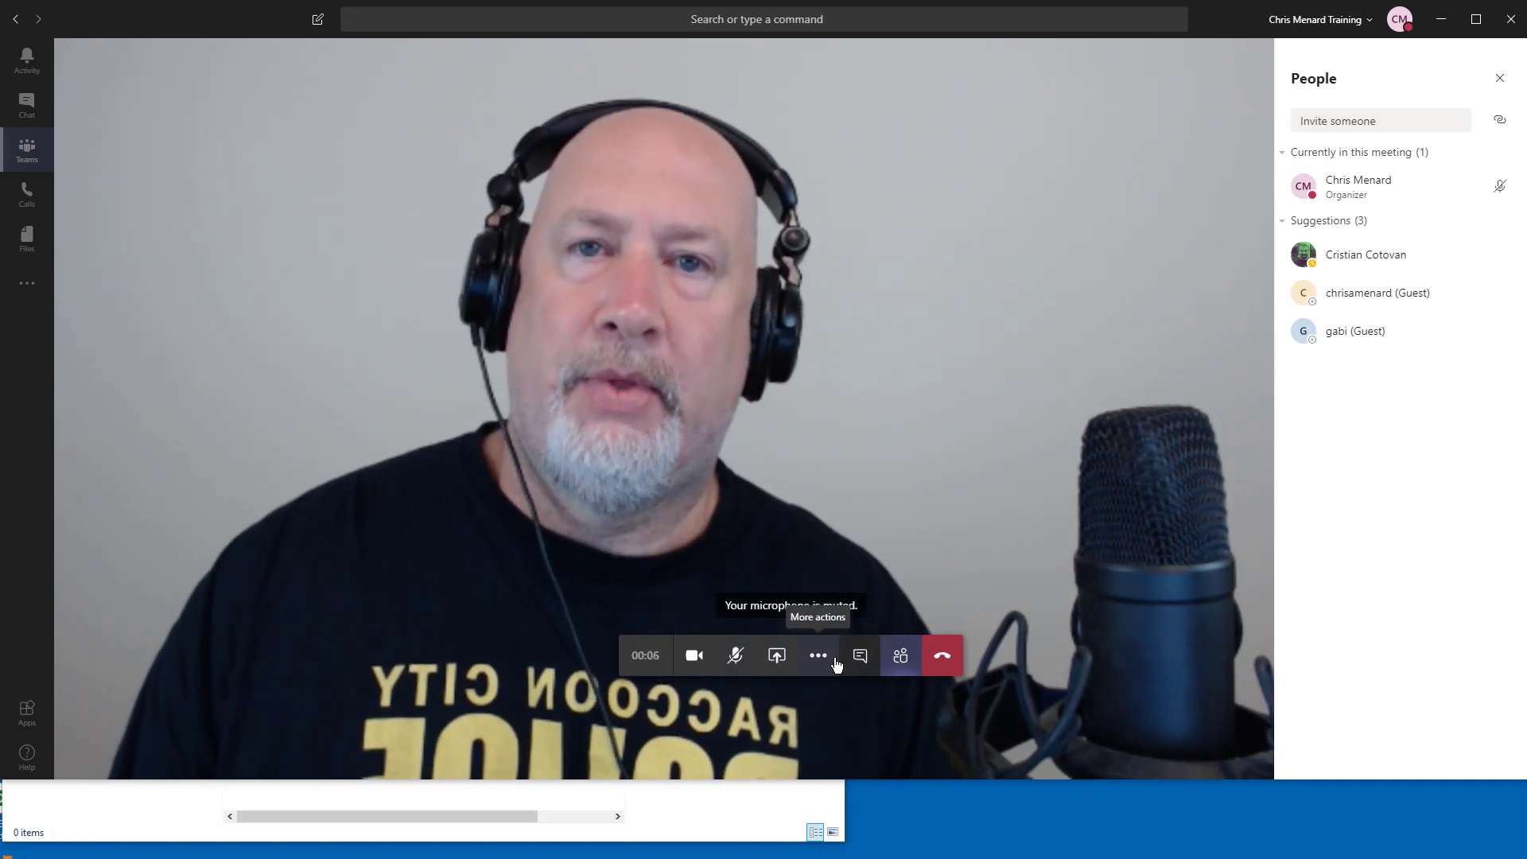
{"action": "left_click", "coordinate": [819, 654]}
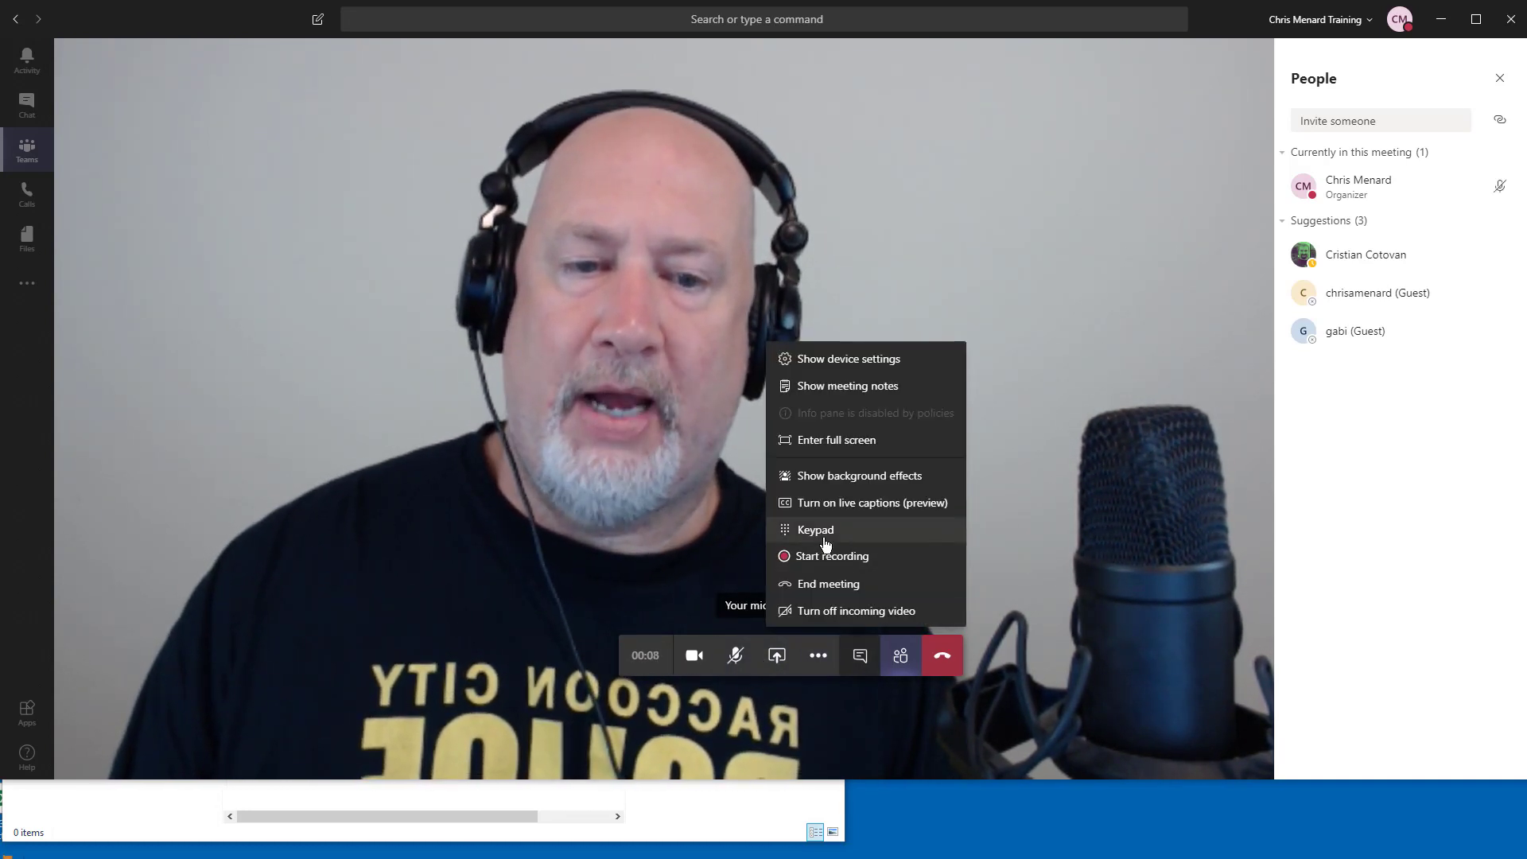
{"action": "left_click", "coordinate": [859, 476]}
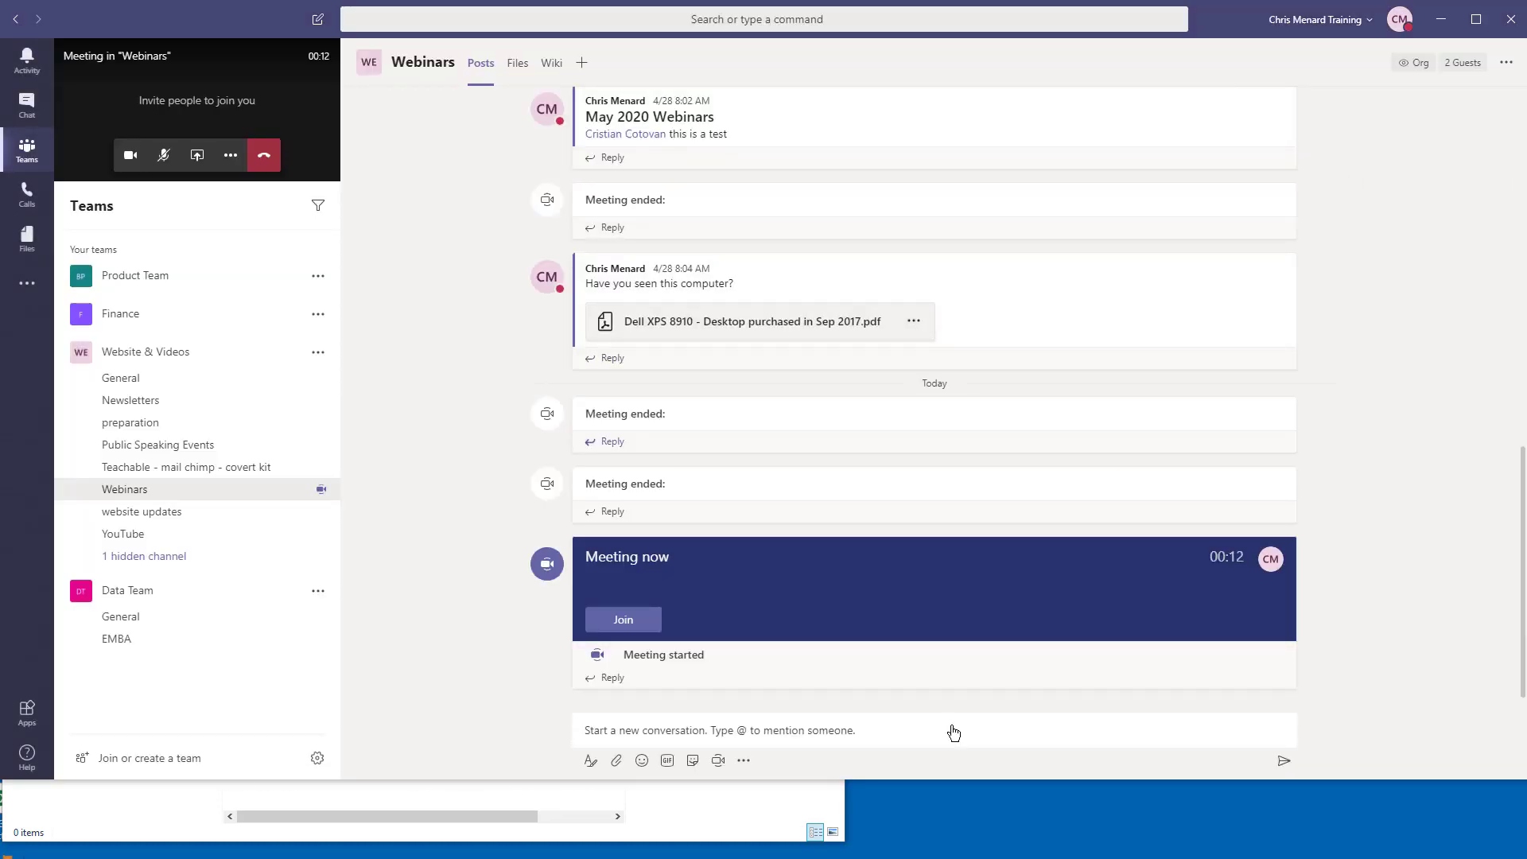
Apply the bright white room virtual background to the meeting video.
{"action": "left_click", "coordinate": [623, 620]}
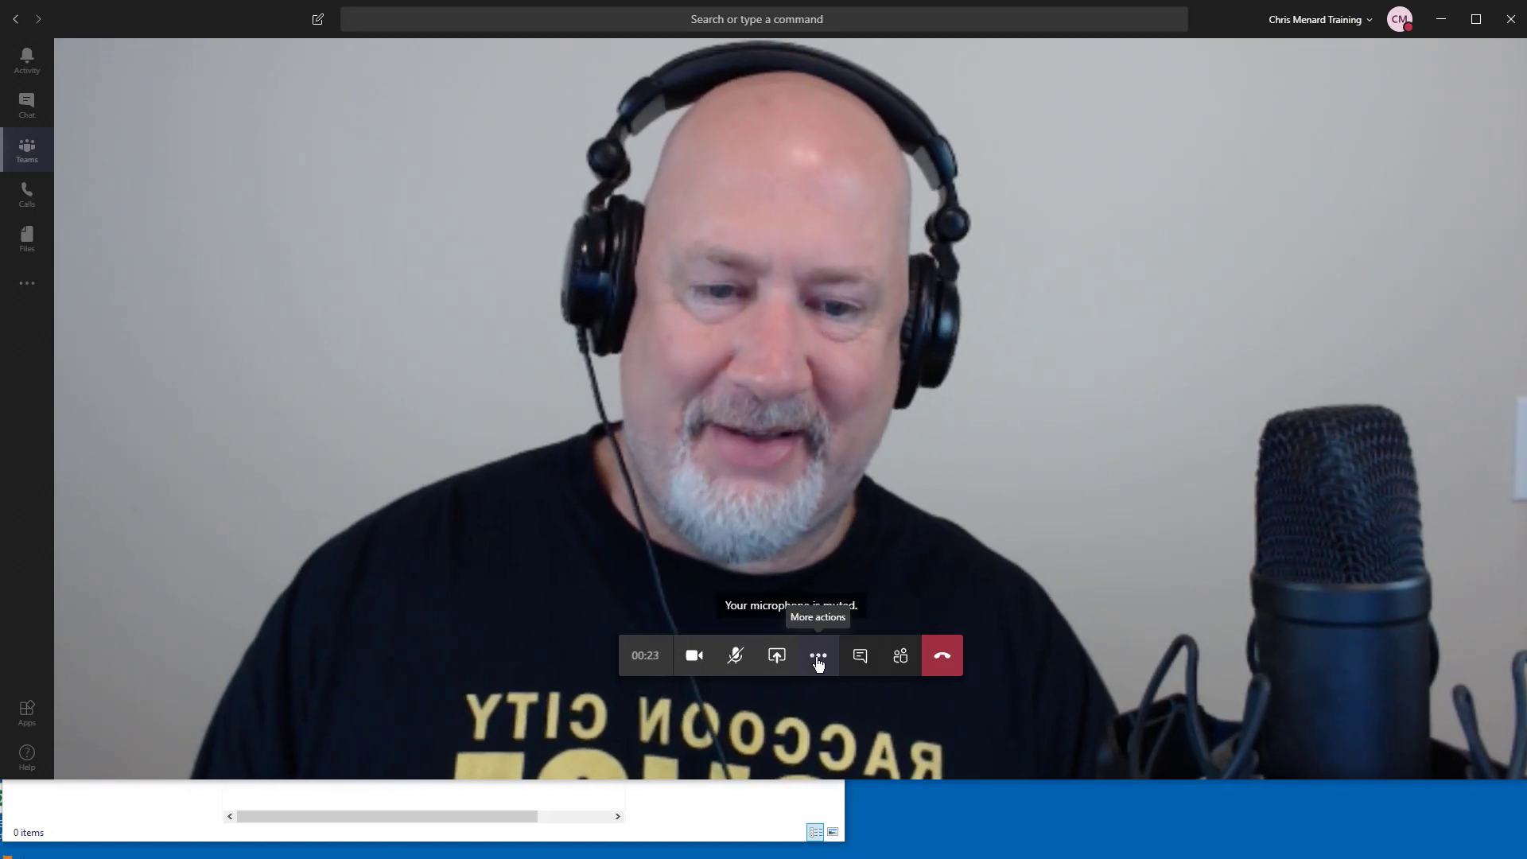
{"action": "left_click", "coordinate": [818, 655]}
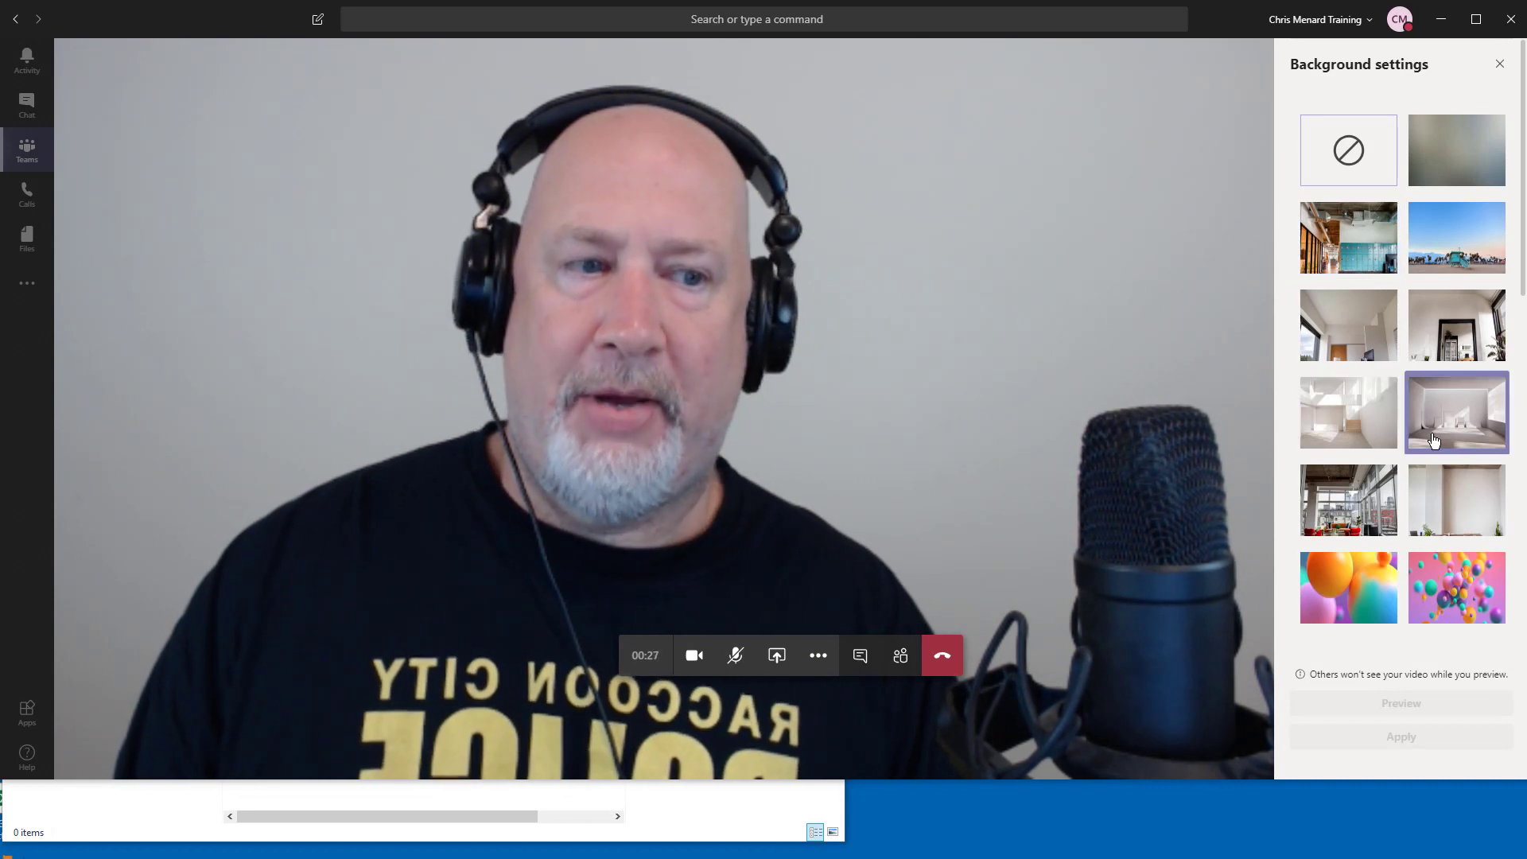
{"action": "left_click", "coordinate": [1401, 736]}
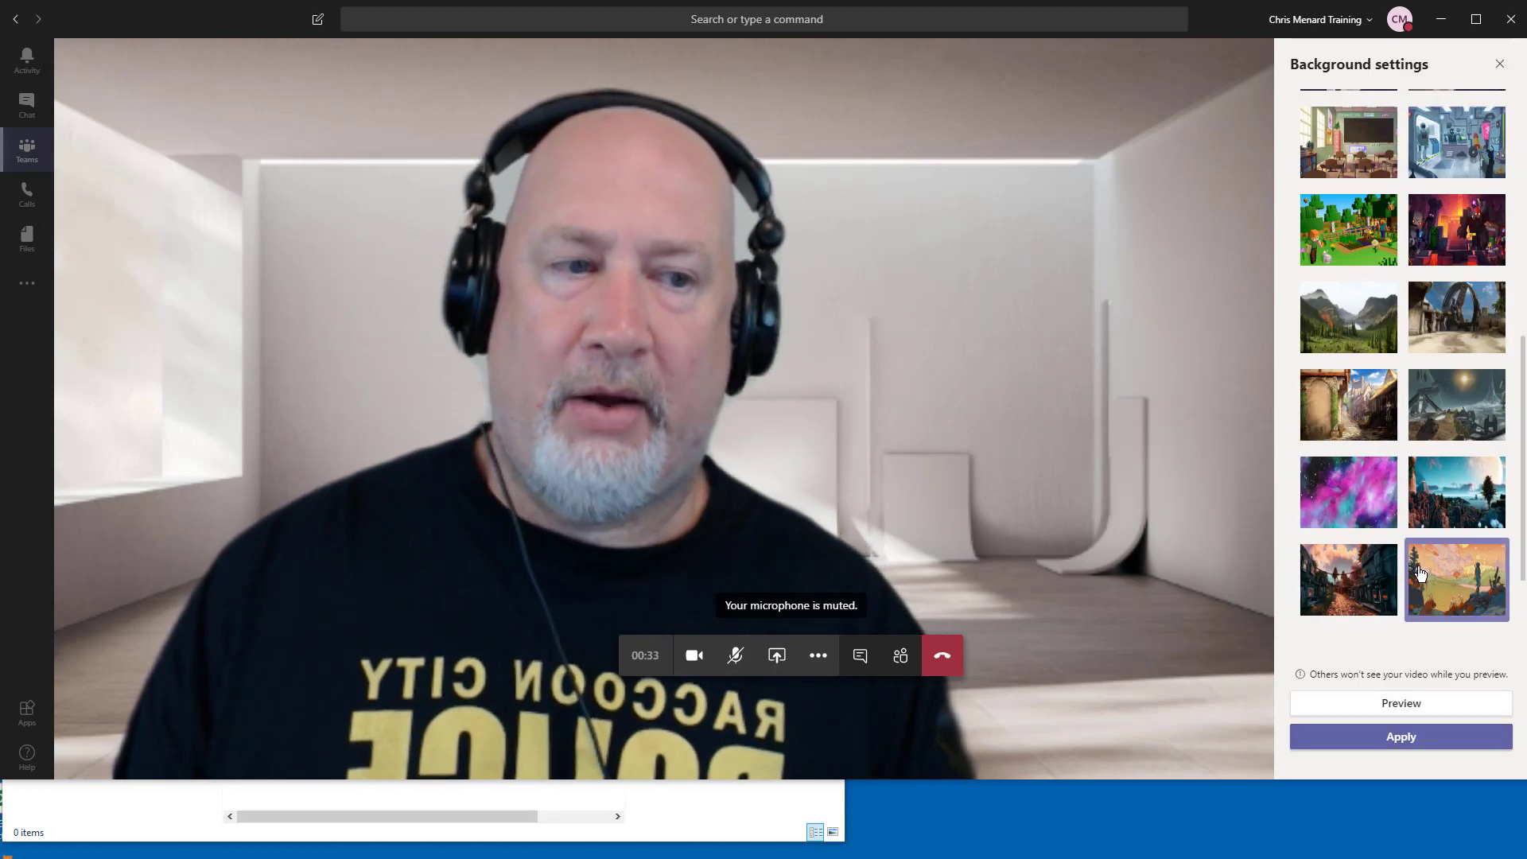
{"action": "left_click", "coordinate": [1457, 317]}
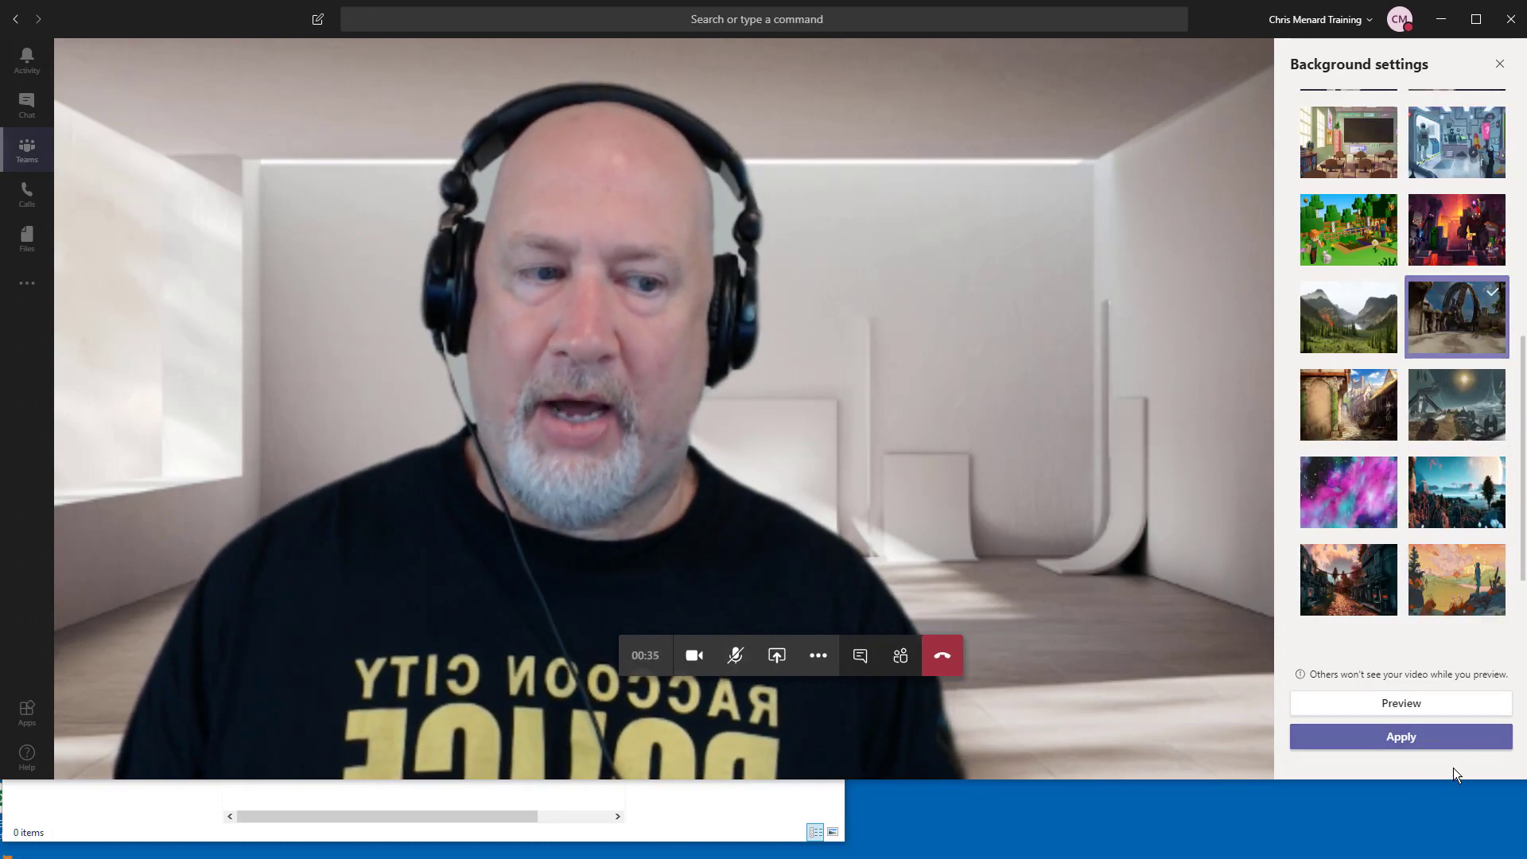
{"action": "left_click", "coordinate": [1401, 736]}
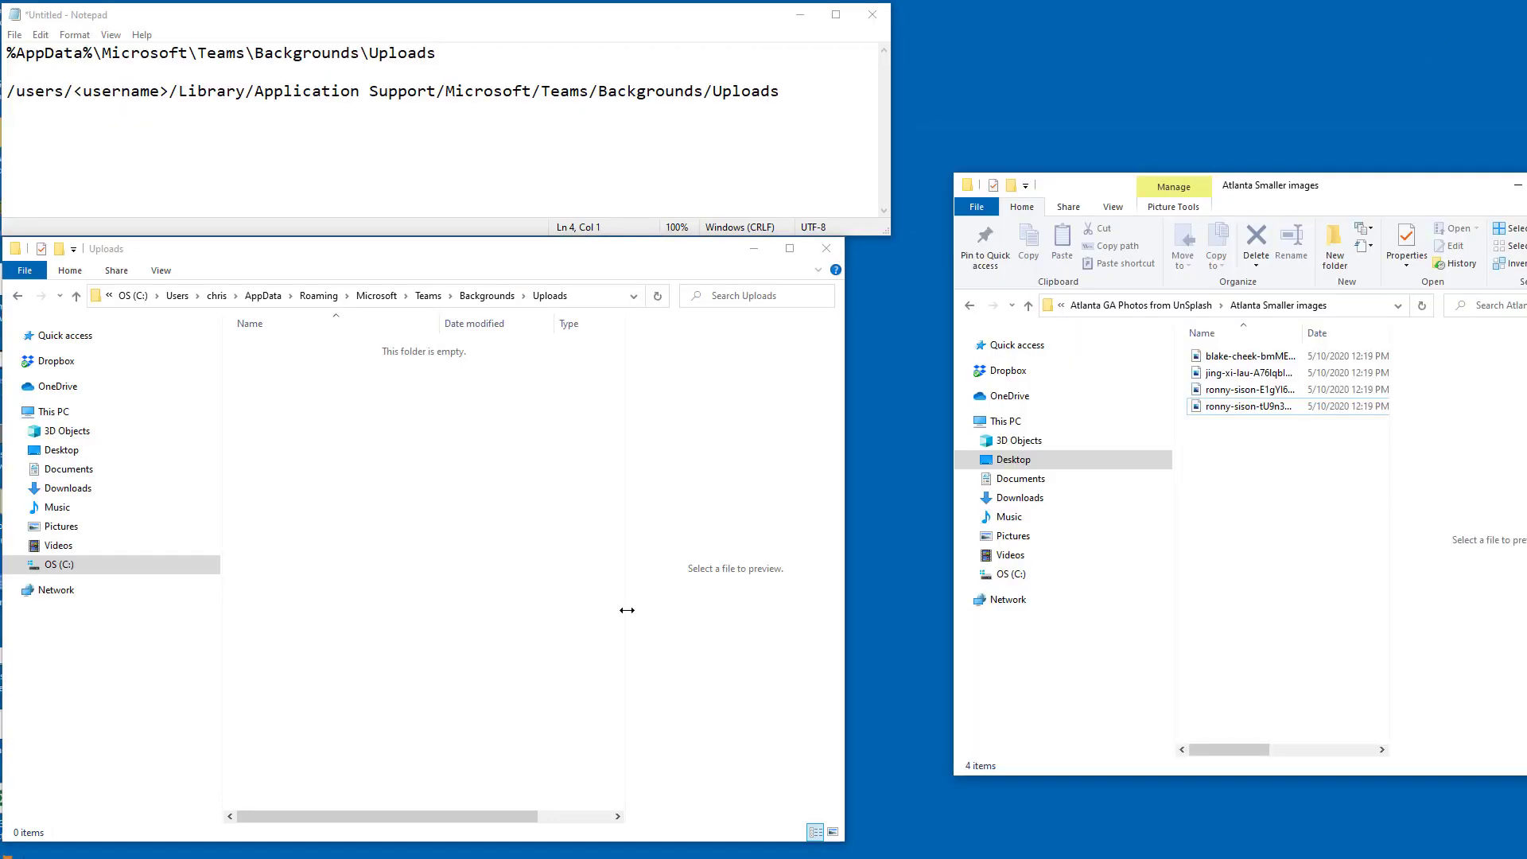
{"action": "mouse_move", "coordinate": [1123, 251]}
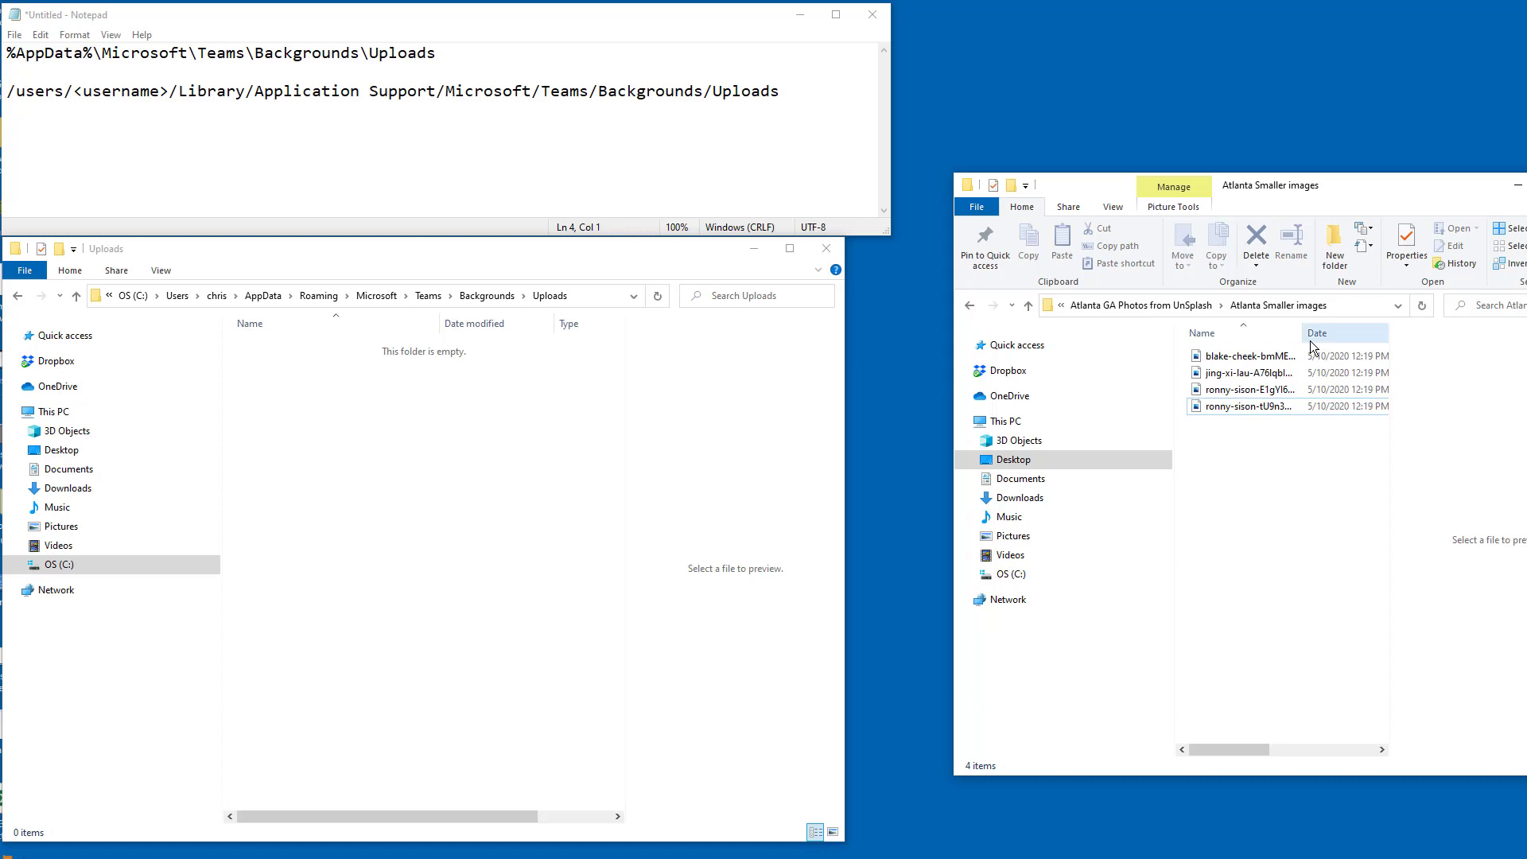
Widen the Name column in the Atlanta Smaller images folder to show full file names.
{"action": "left_click_drag", "start_coordinate": [1311, 333], "coordinate": [1356, 332]}
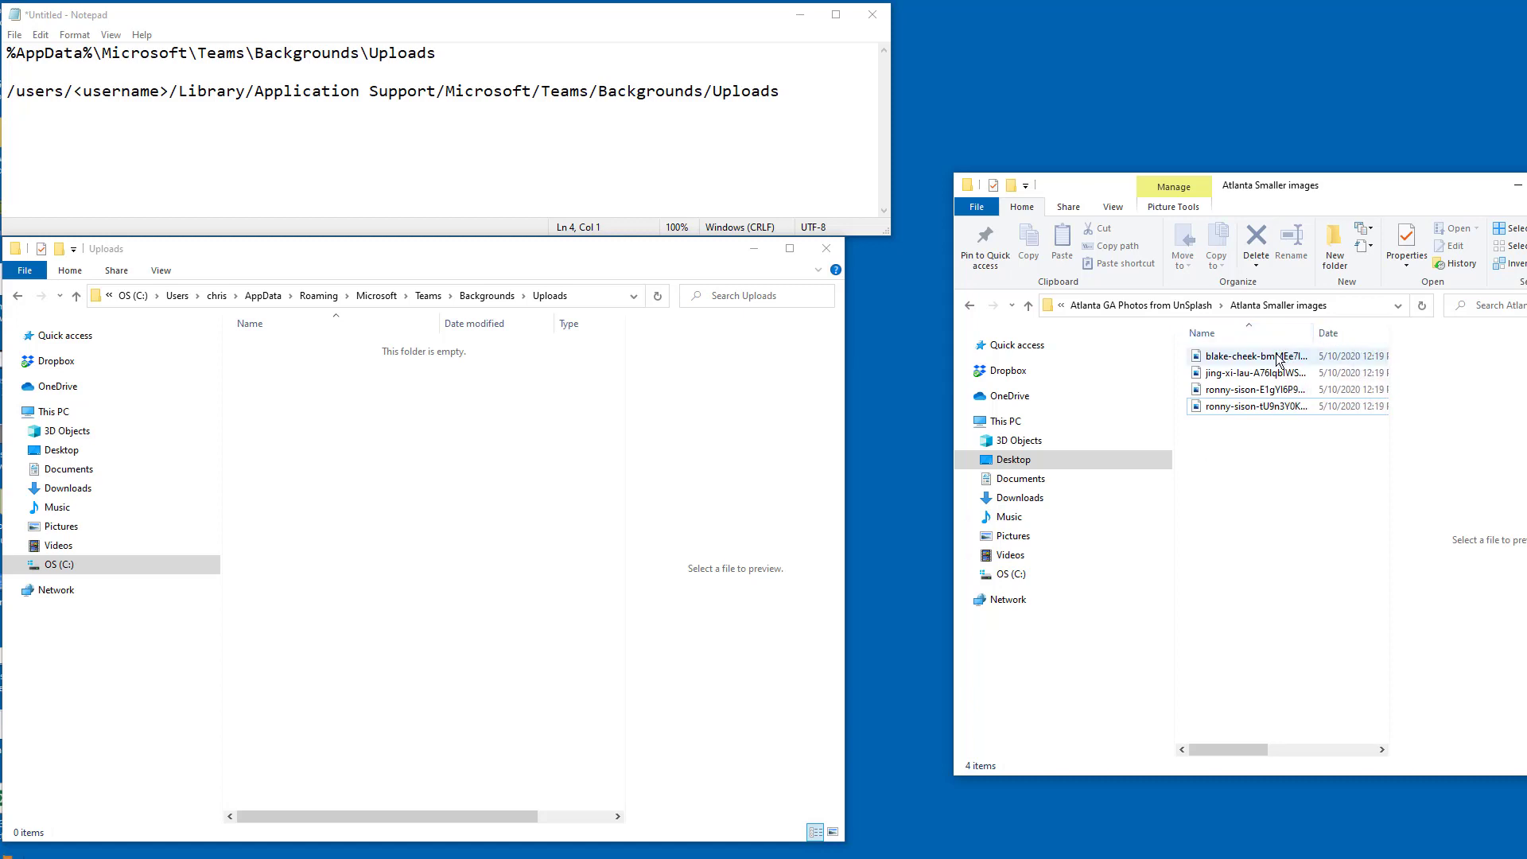
{"action": "mouse_move", "coordinate": [1292, 389]}
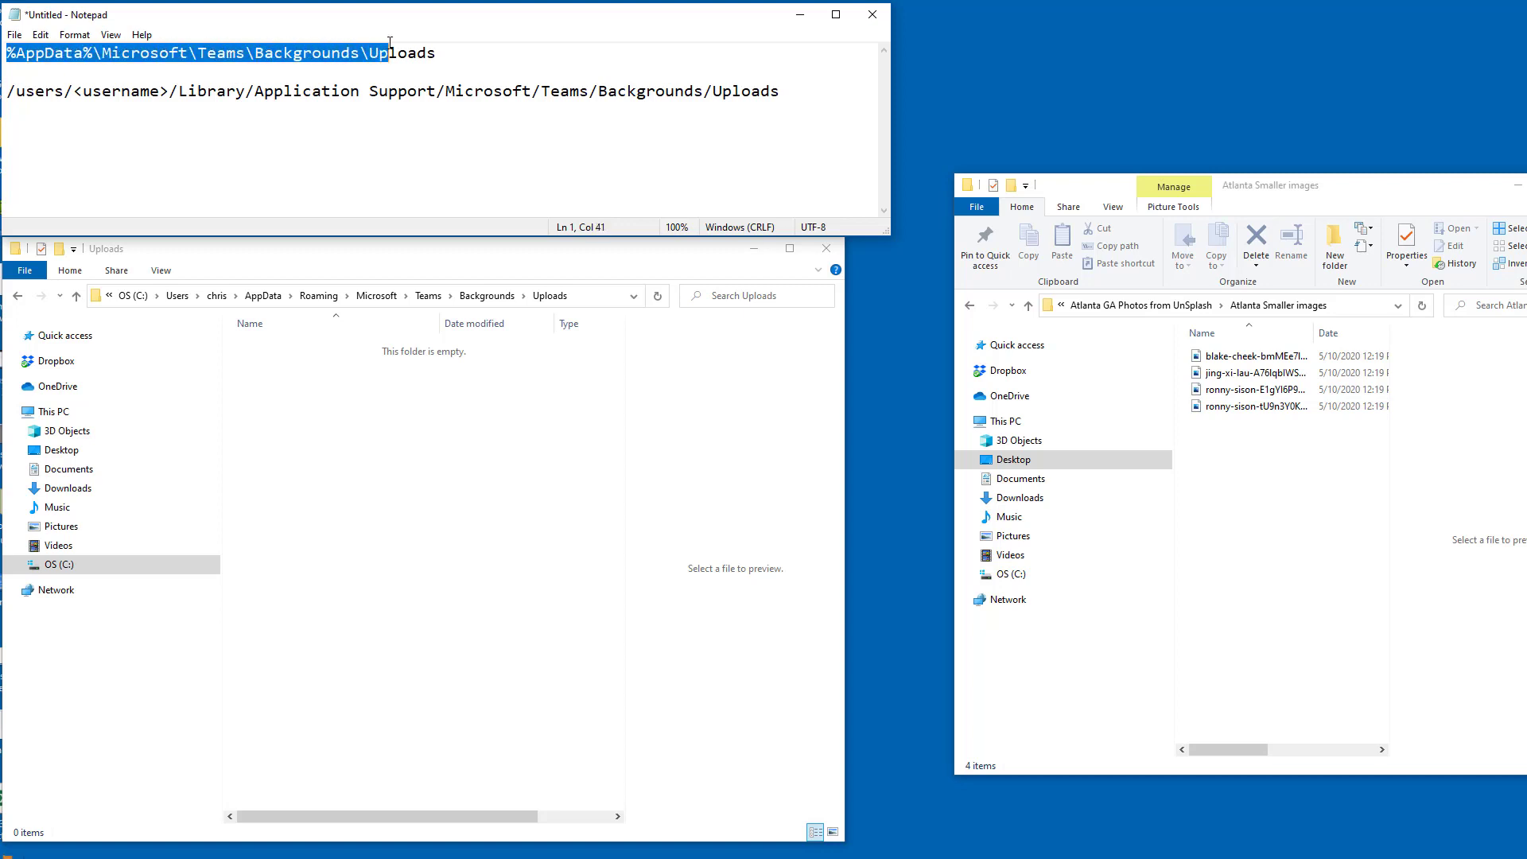
Open the Teams Backgrounds Uploads folder to receive the four Atlanta photos.
{"action": "right_click", "coordinate": [357, 71]}
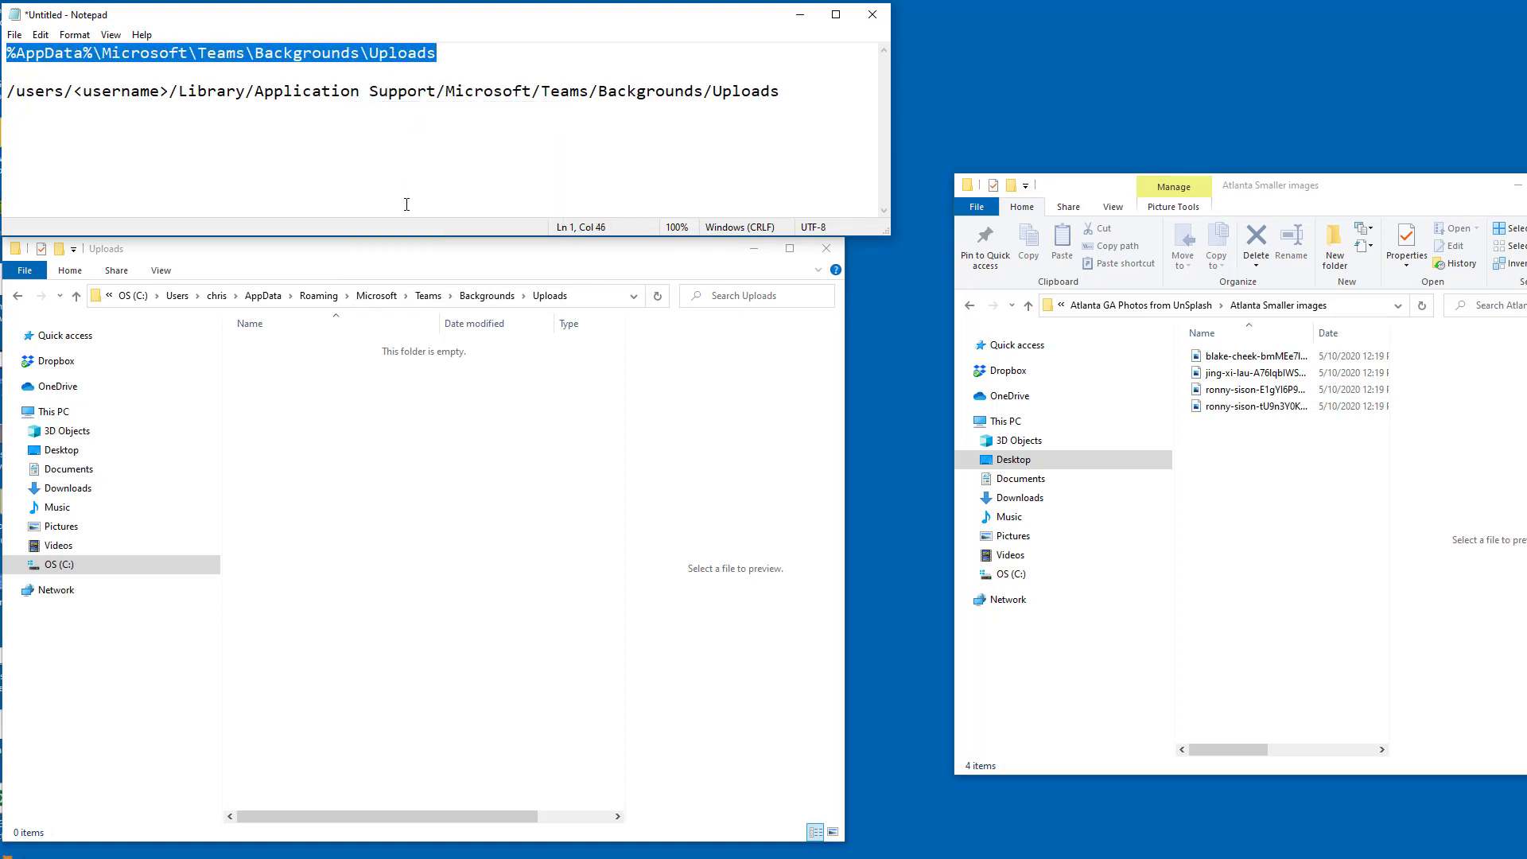
{"action": "mouse_move", "coordinate": [412, 225]}
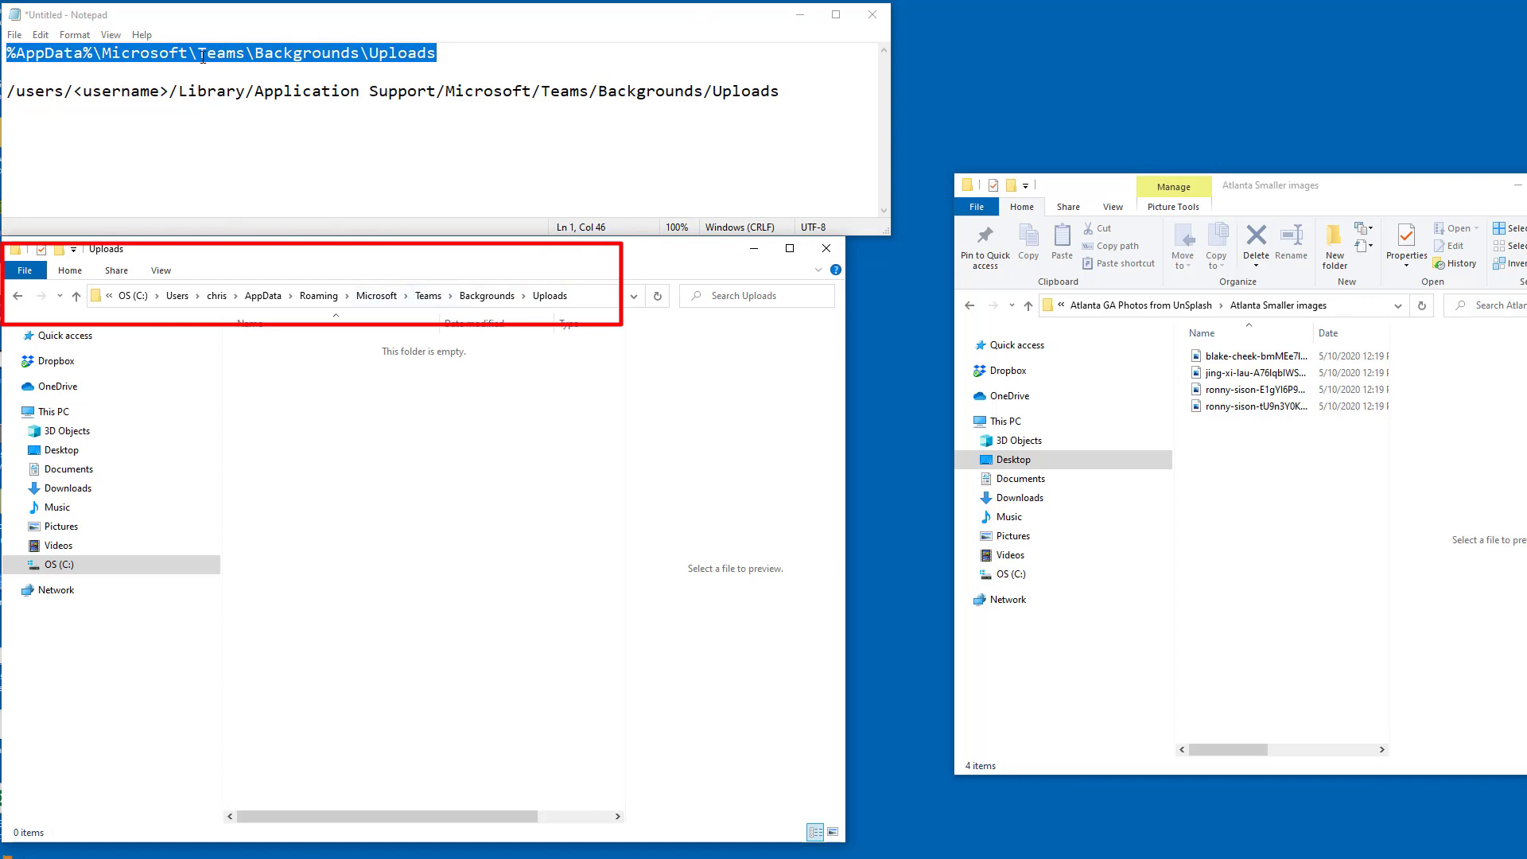
{"action": "mouse_move", "coordinate": [585, 371]}
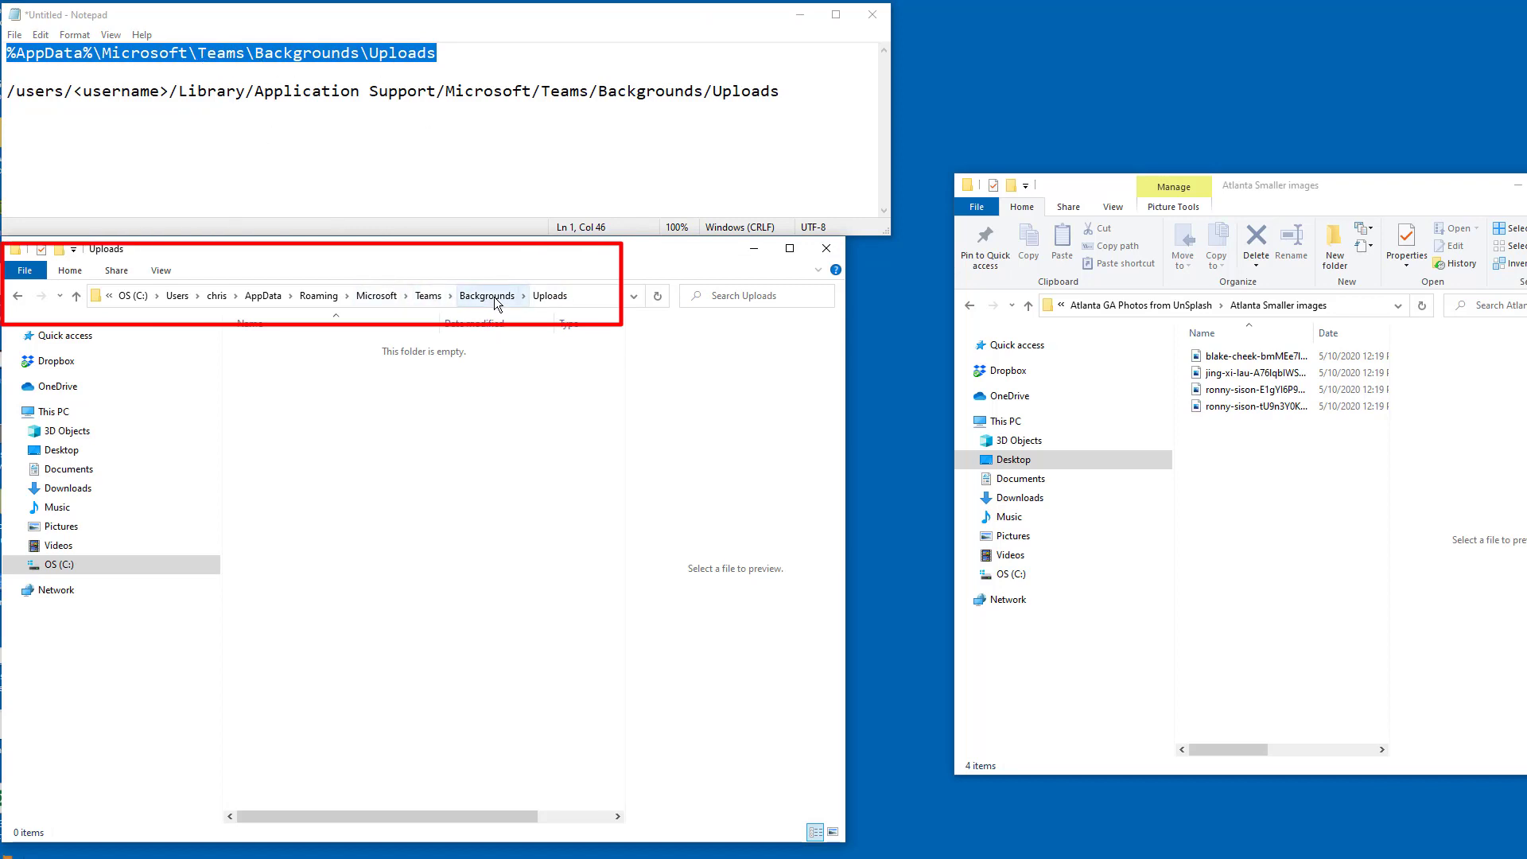
{"action": "mouse_move", "coordinate": [517, 312]}
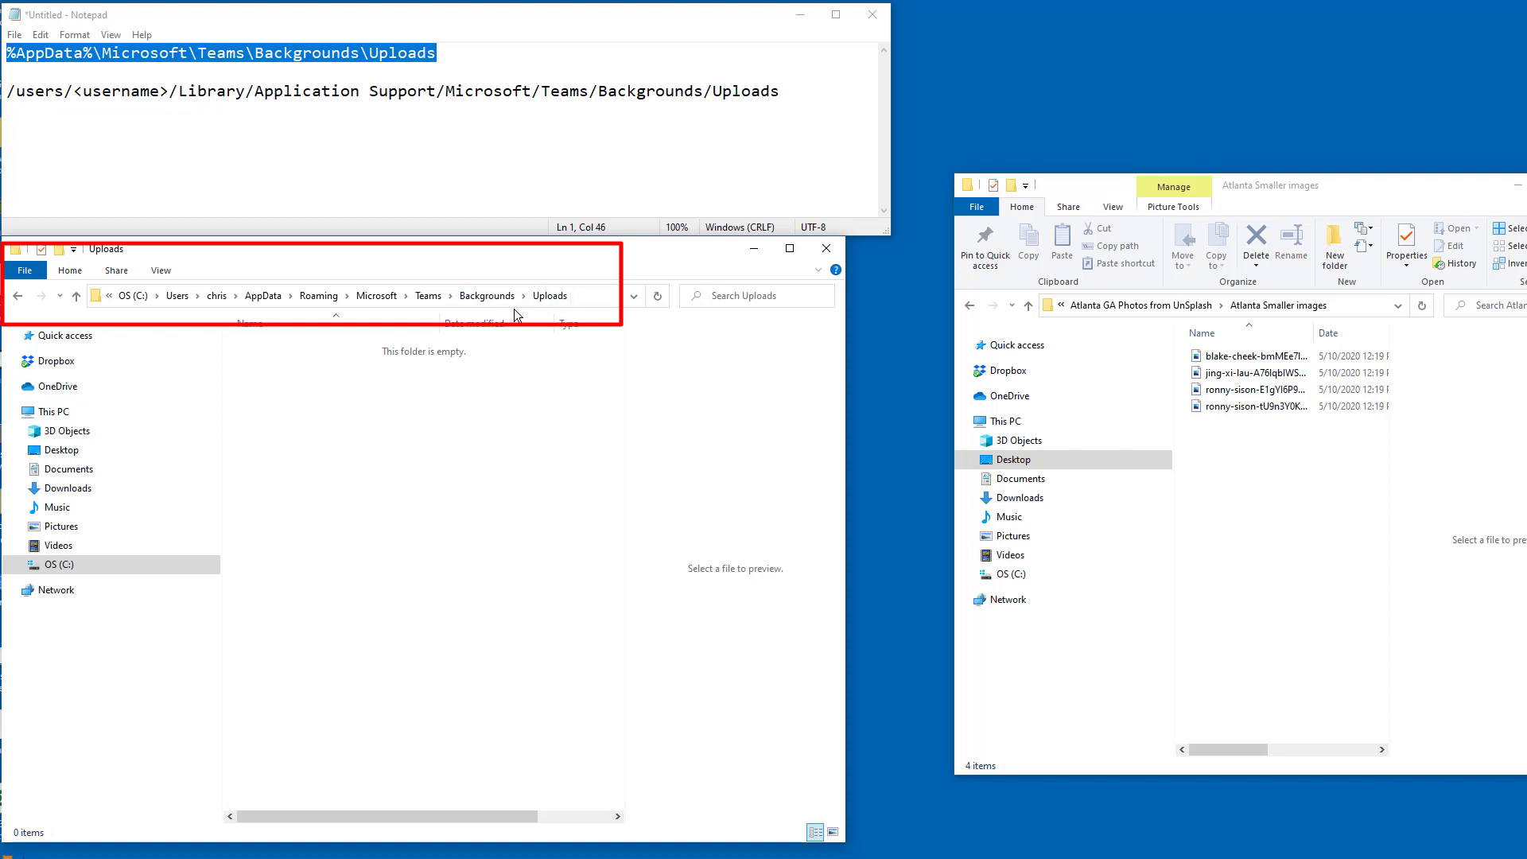
{"action": "mouse_move", "coordinate": [488, 300]}
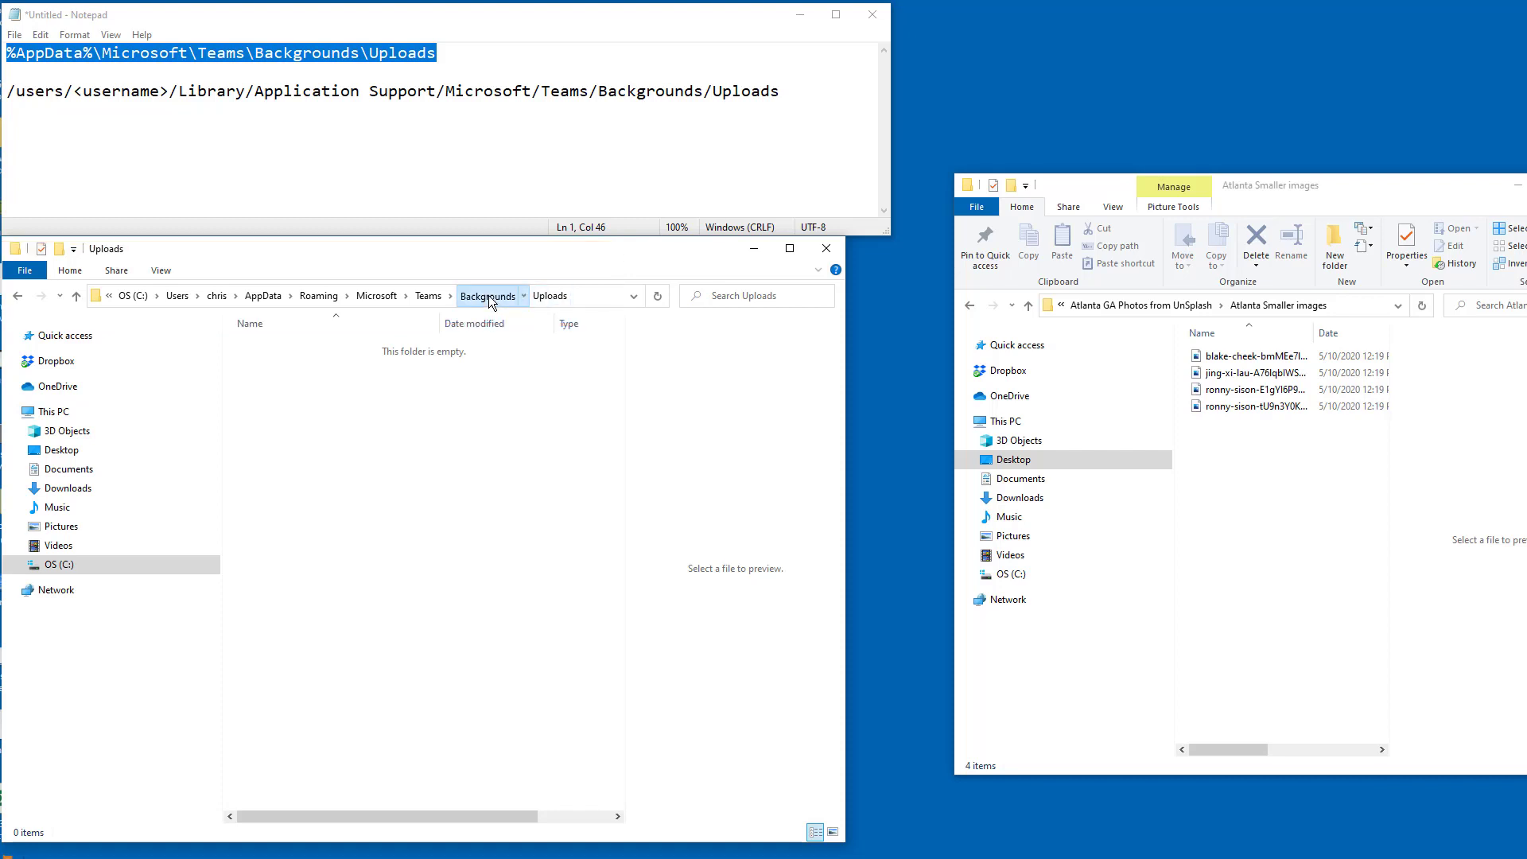
{"action": "left_click", "coordinate": [488, 296]}
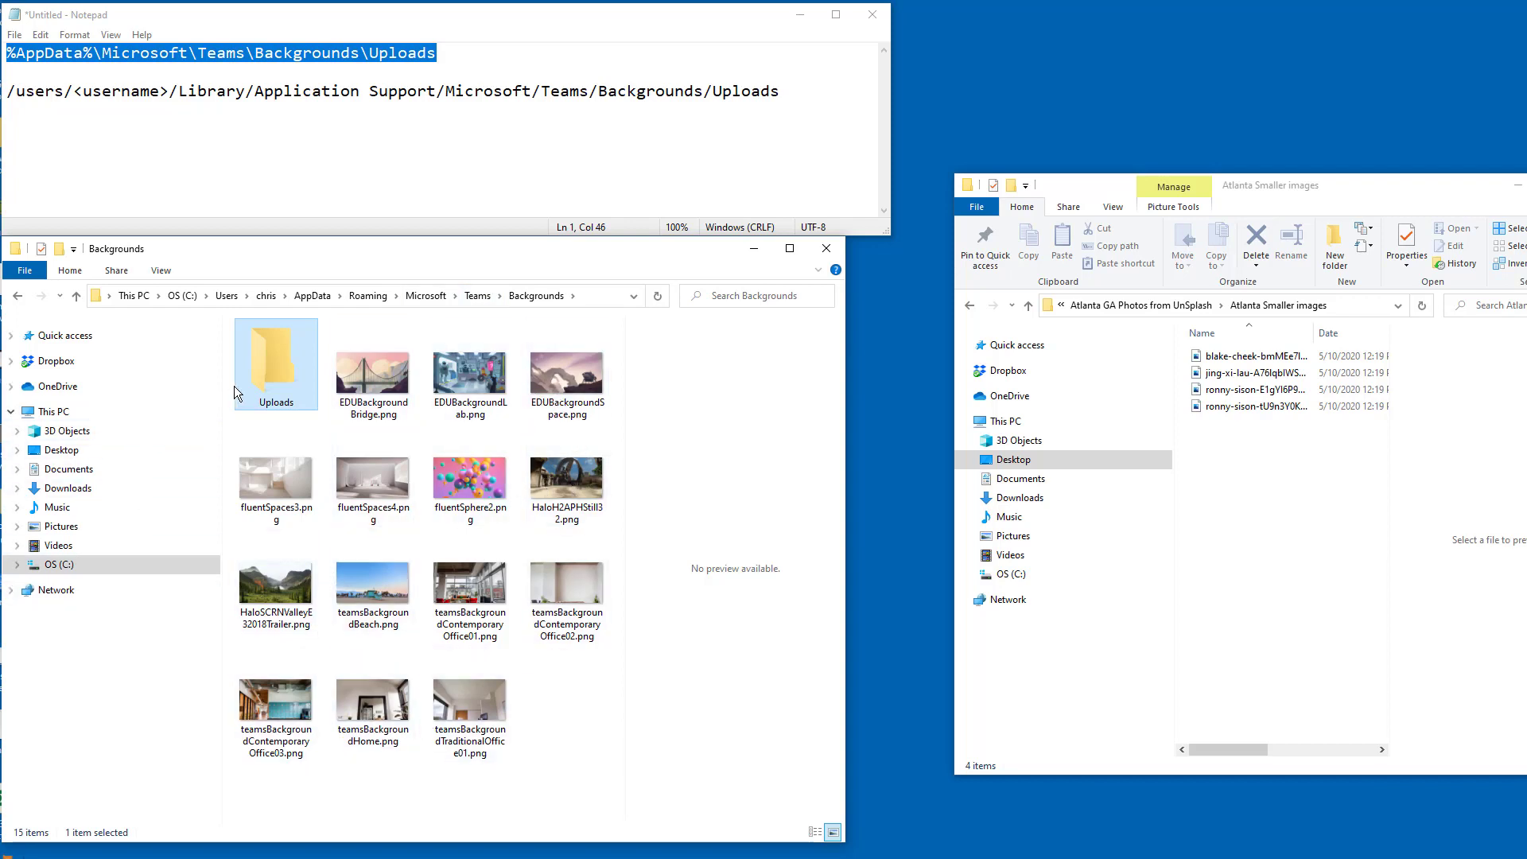
{"action": "double_click", "coordinate": [275, 357]}
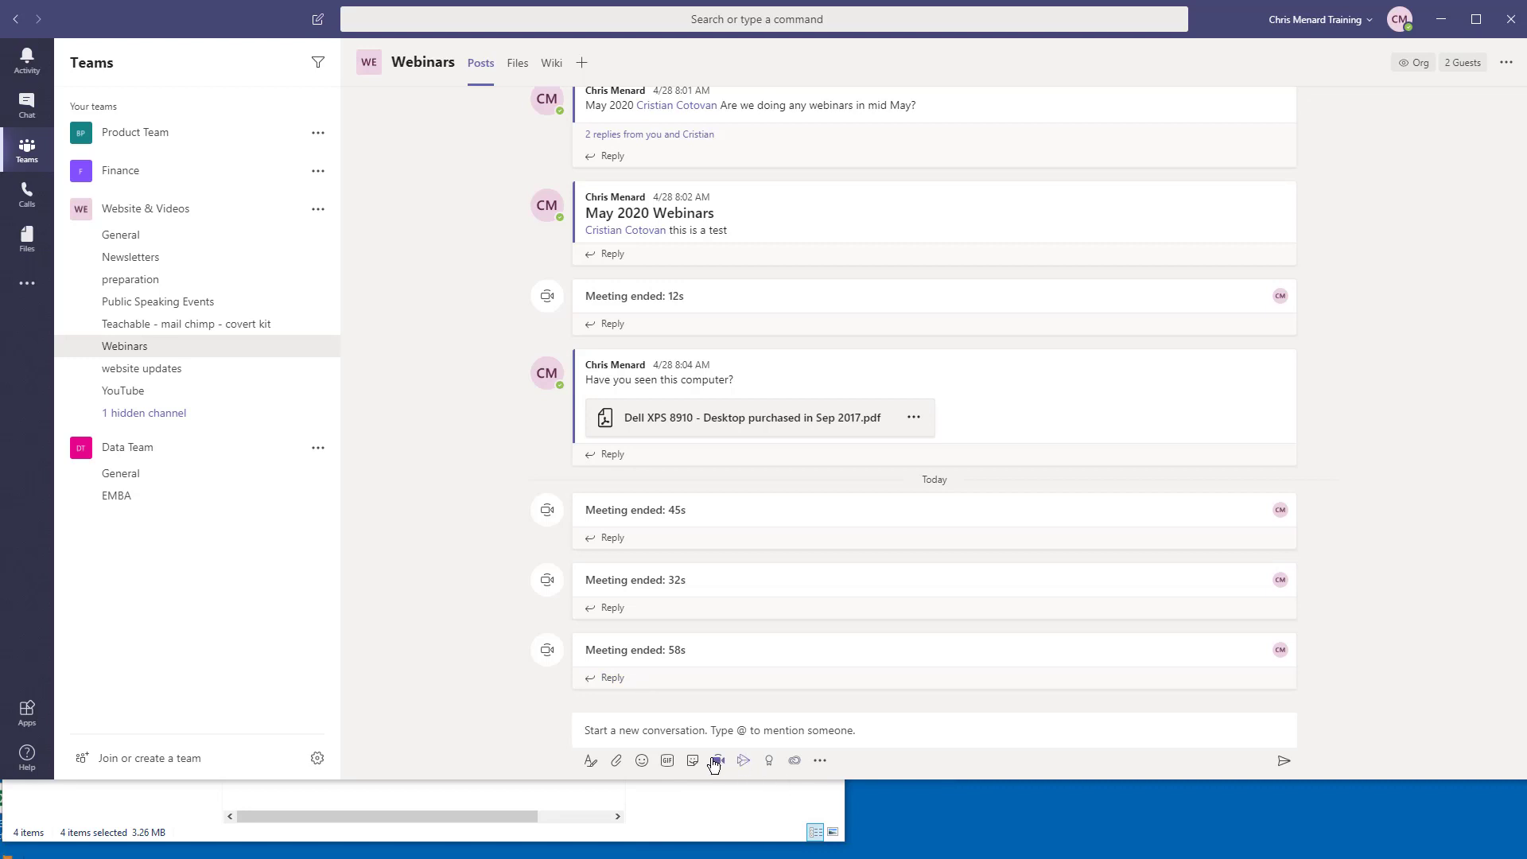
Start a new instant meeting from Webinars with the camera on and More actions open.
{"action": "left_click", "coordinate": [717, 761]}
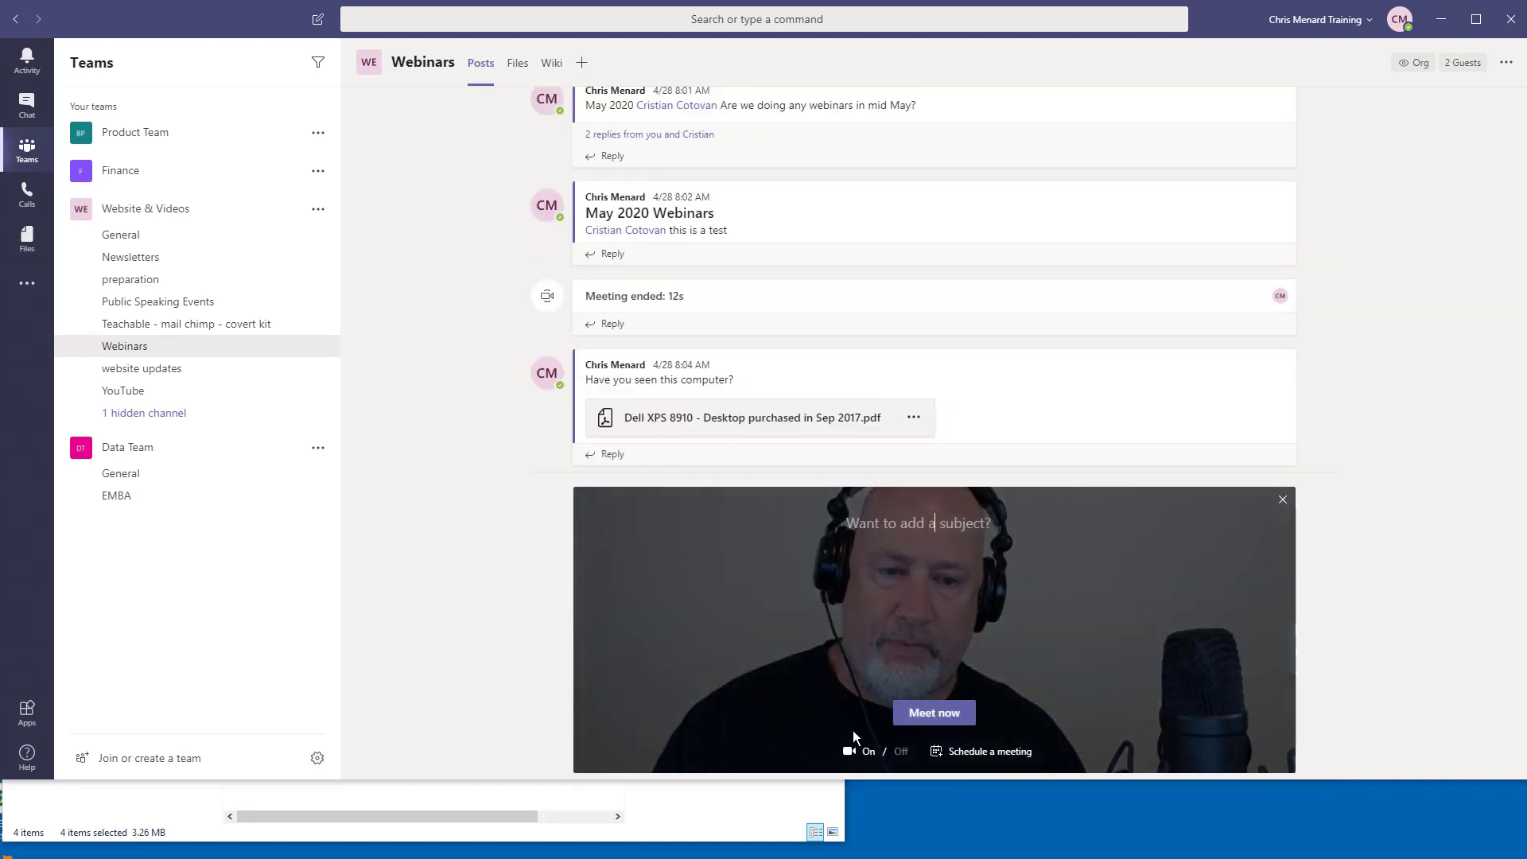
{"action": "left_click", "coordinate": [934, 713]}
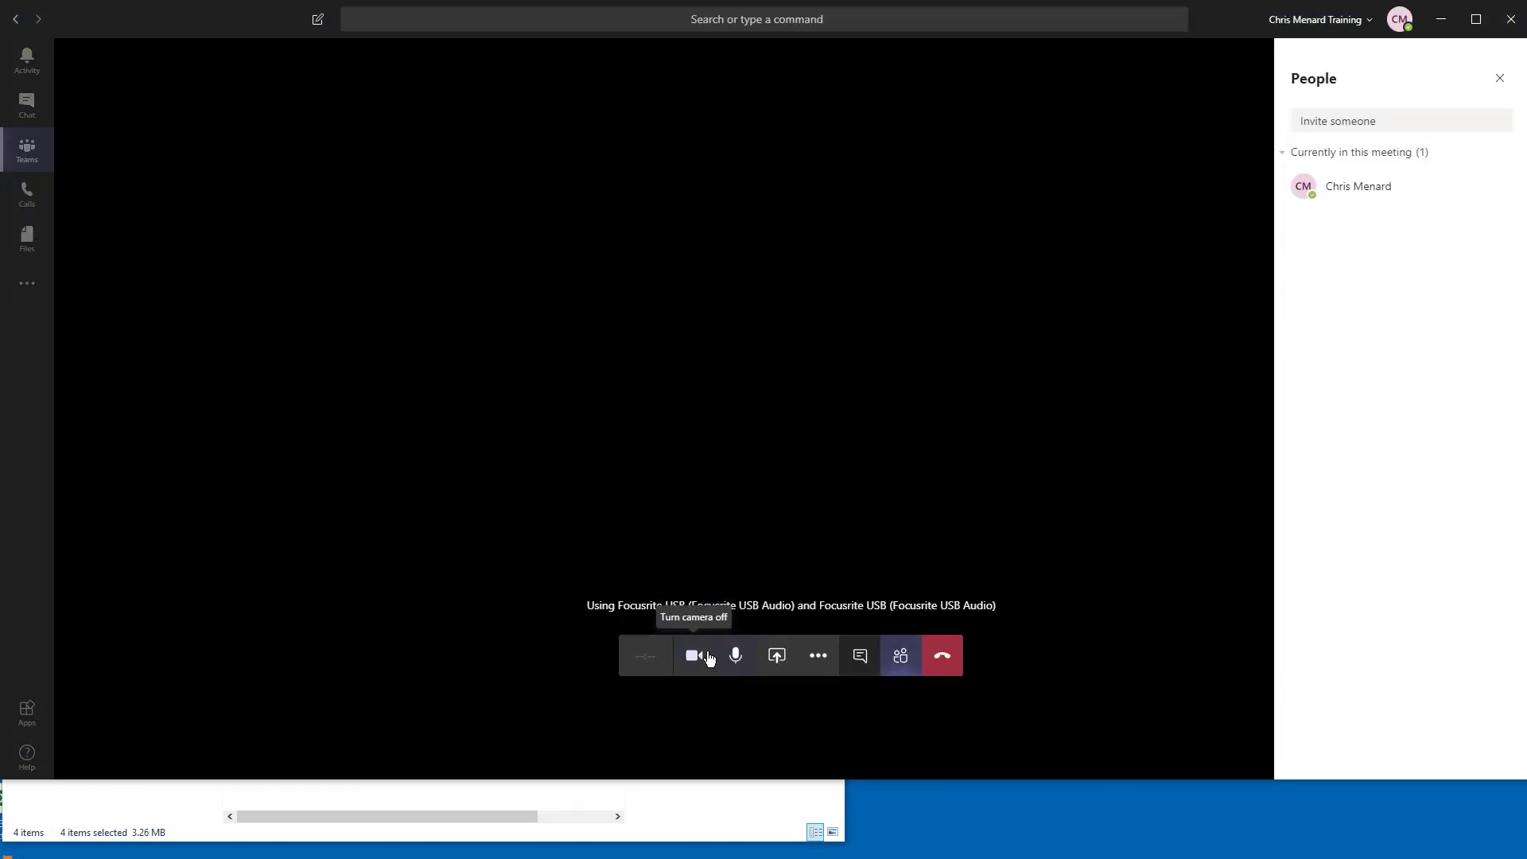
{"action": "left_click", "coordinate": [693, 655]}
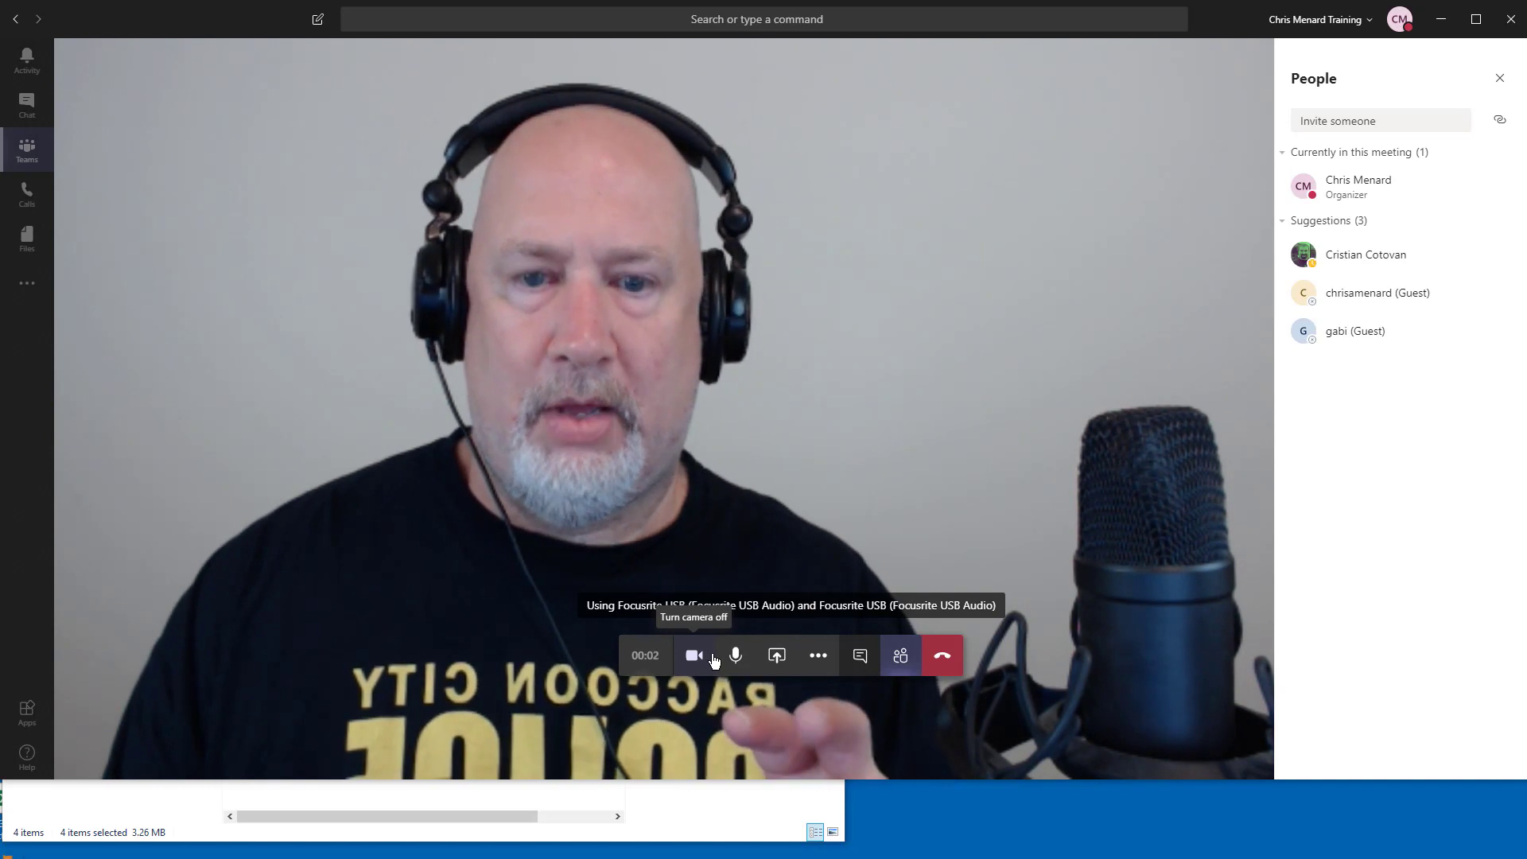
{"action": "mouse_move", "coordinate": [800, 663]}
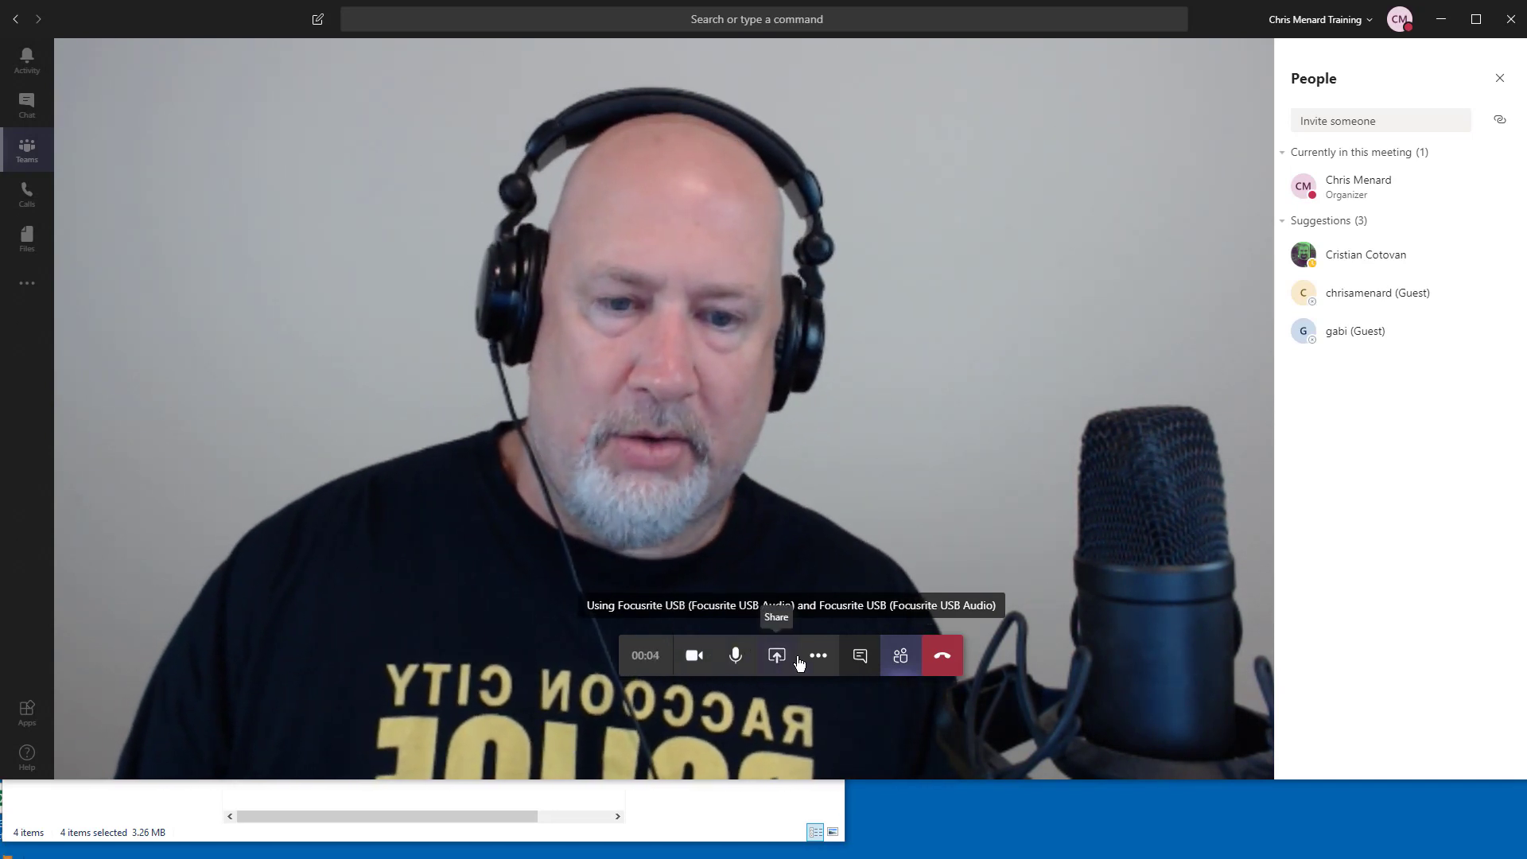
{"action": "left_click", "coordinate": [818, 654]}
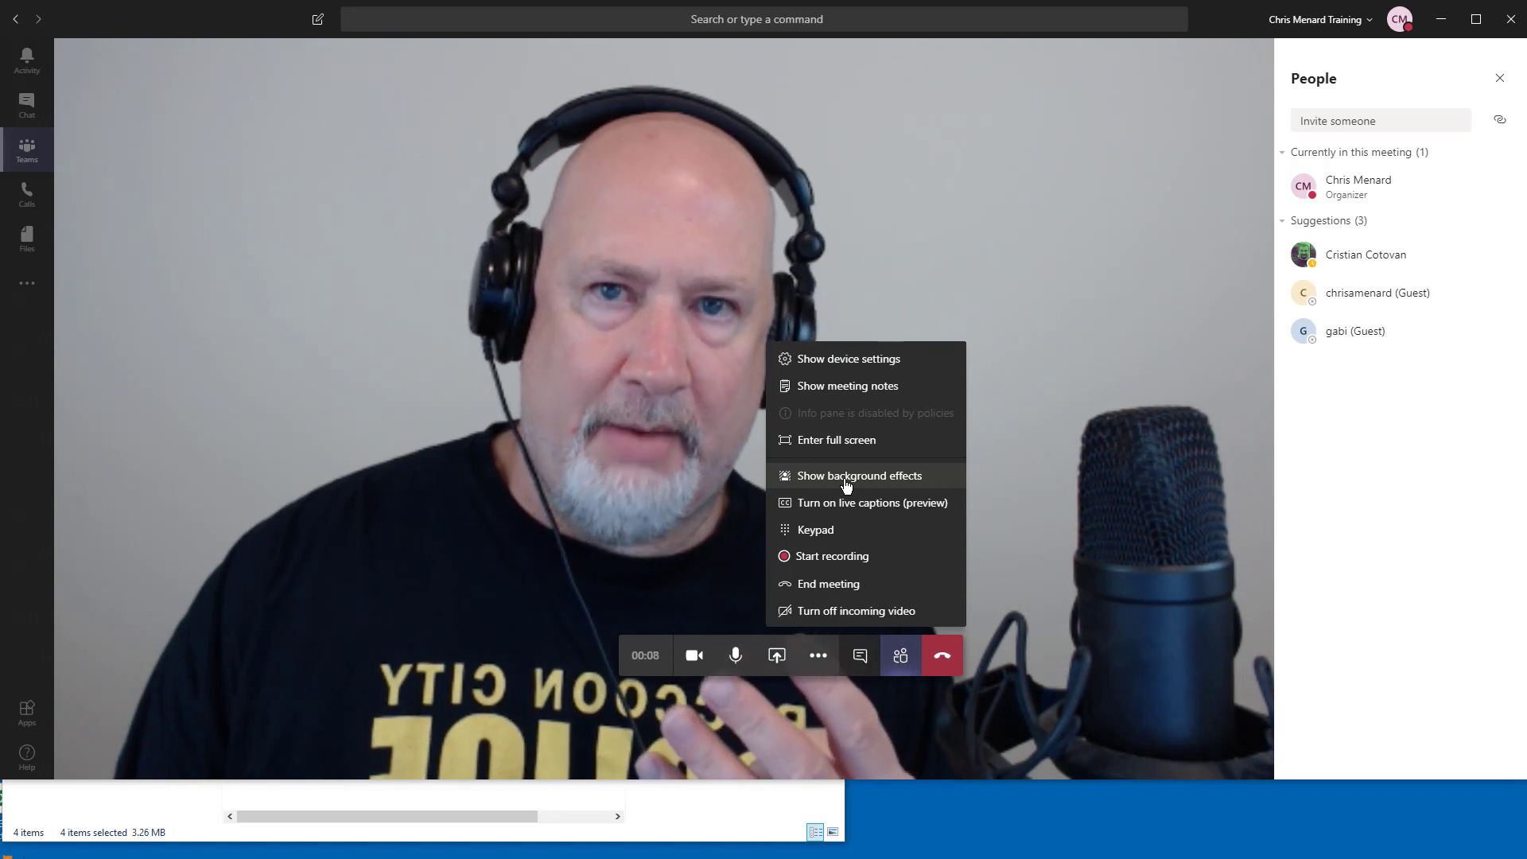
Apply the Atlanta skyline highway photo from background effects as the meeting background.
{"action": "left_click", "coordinate": [859, 476]}
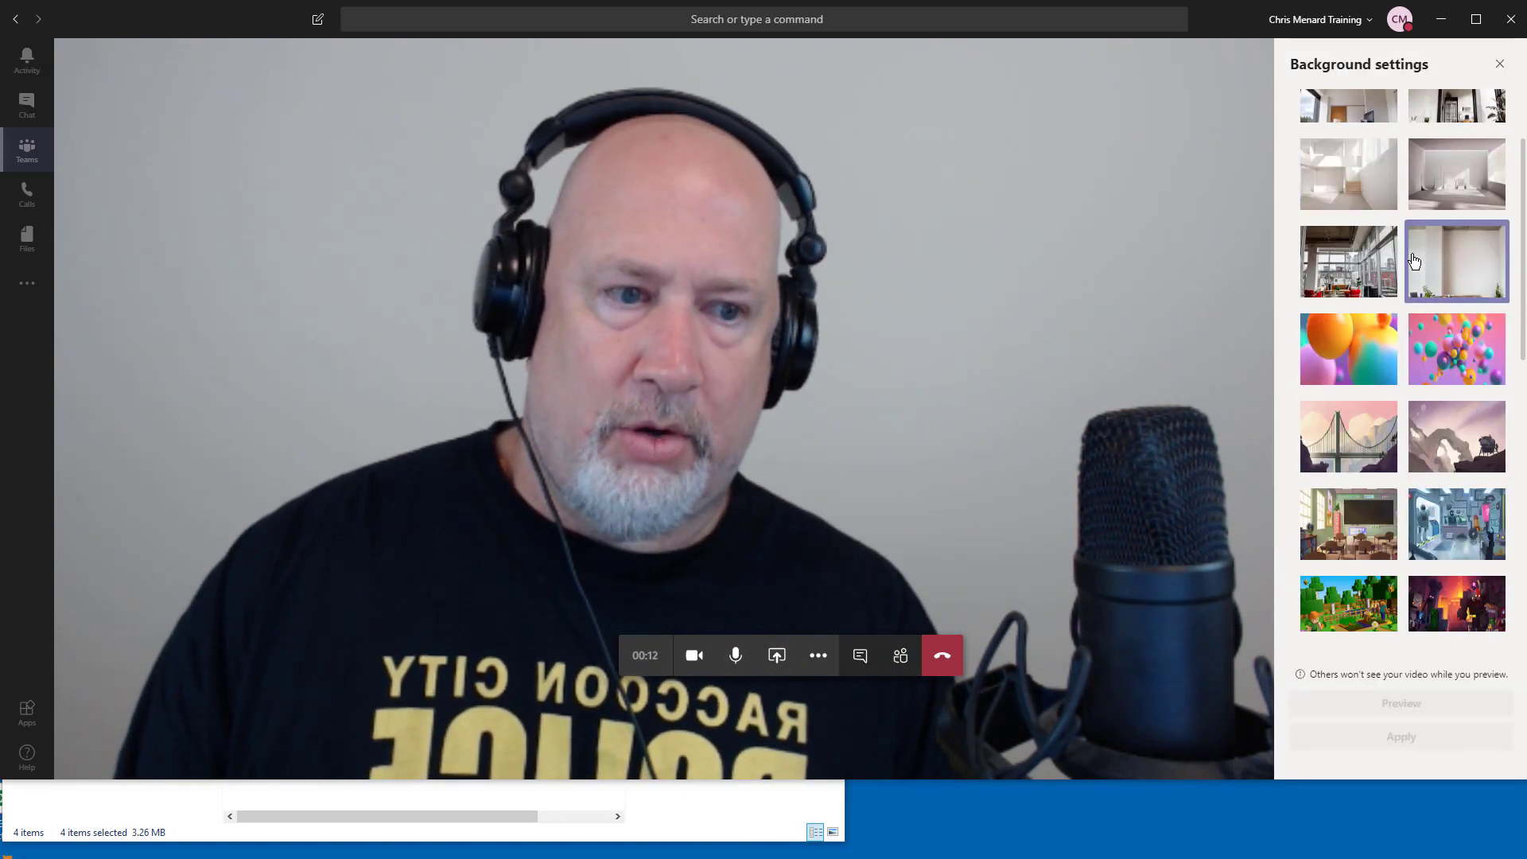
{"action": "scroll", "scroll_direction": "down", "scroll_amount": 3}
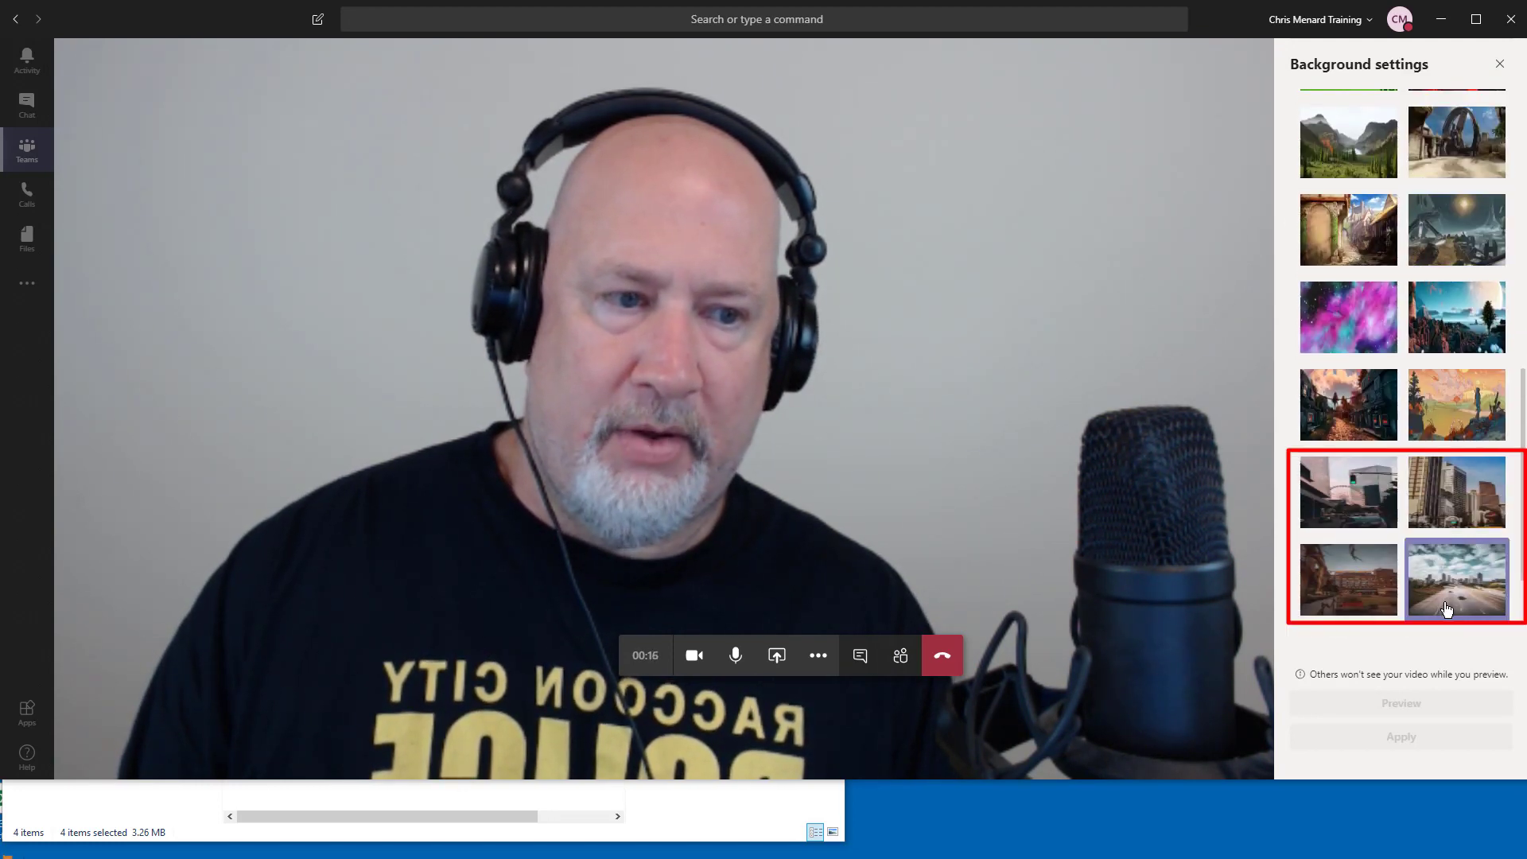
{"action": "left_click", "coordinate": [1456, 580]}
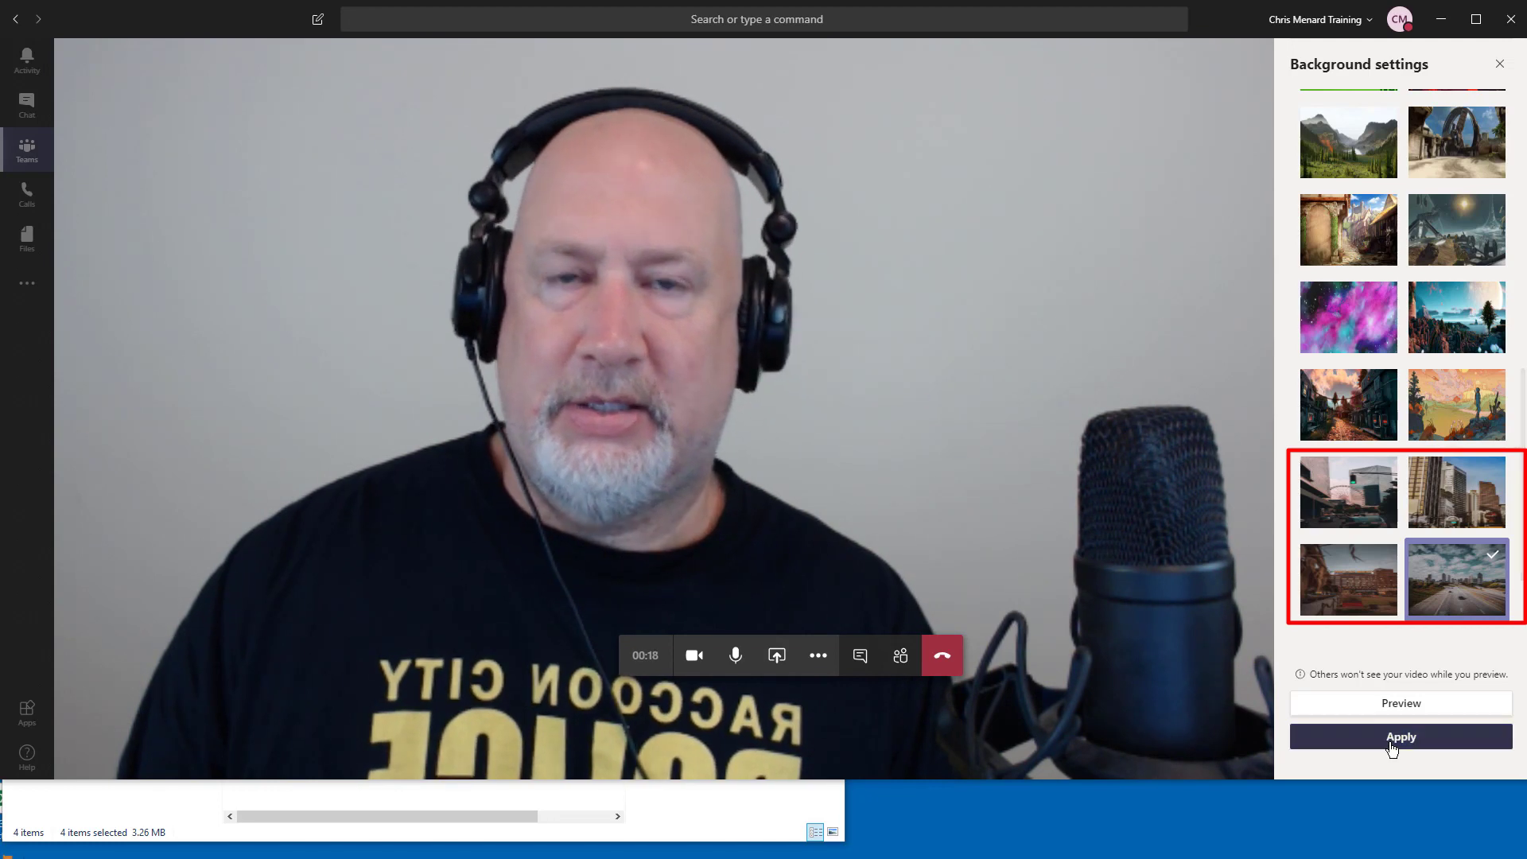
{"action": "left_click", "coordinate": [1401, 737]}
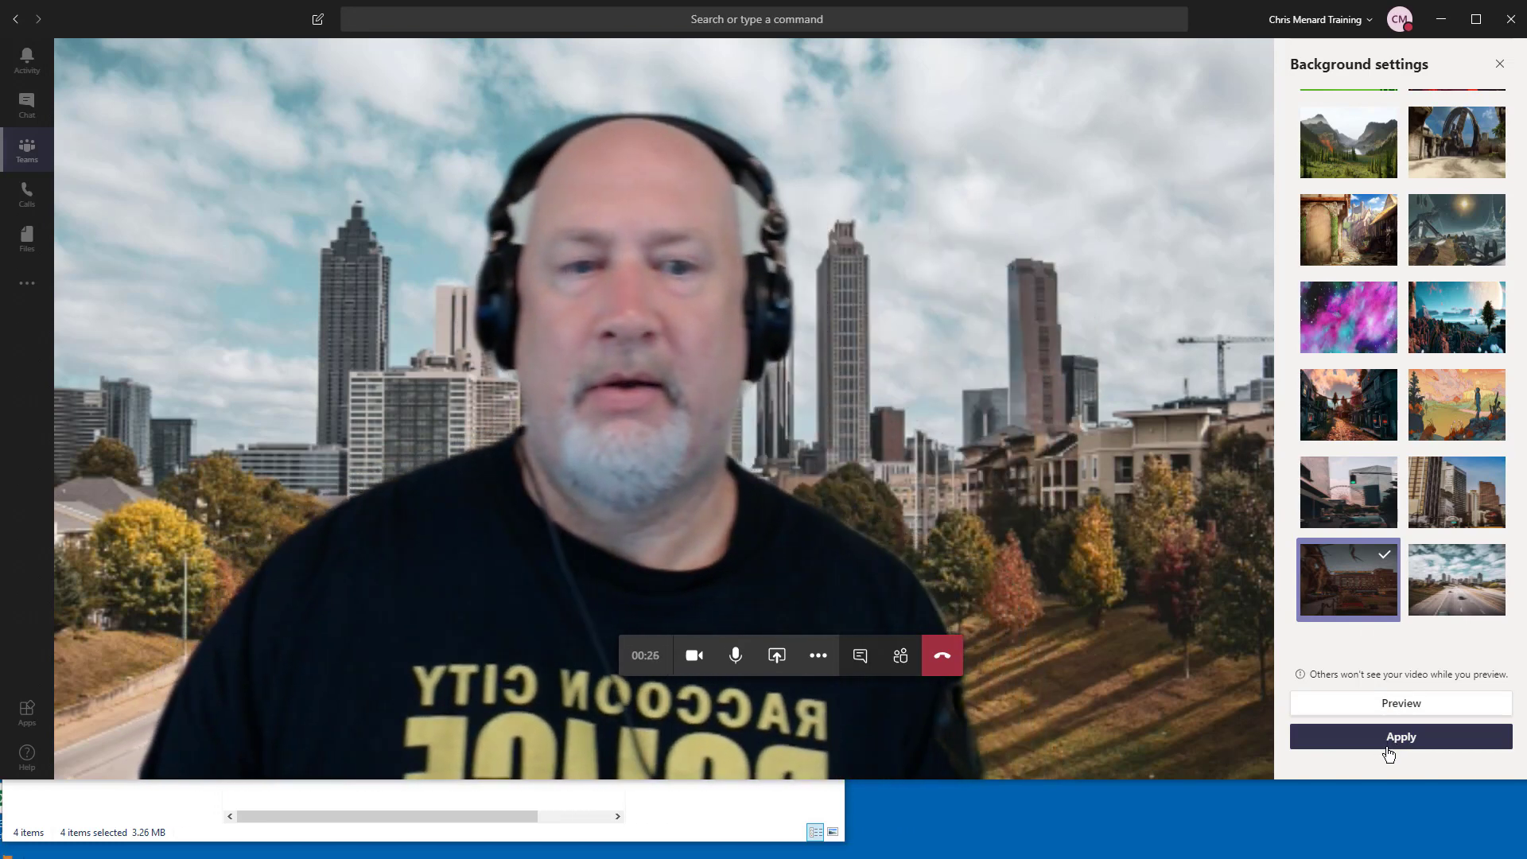
Apply the remaining Atlanta photos in turn, switch to no background, and leave the meeting.
{"action": "left_click", "coordinate": [1400, 737]}
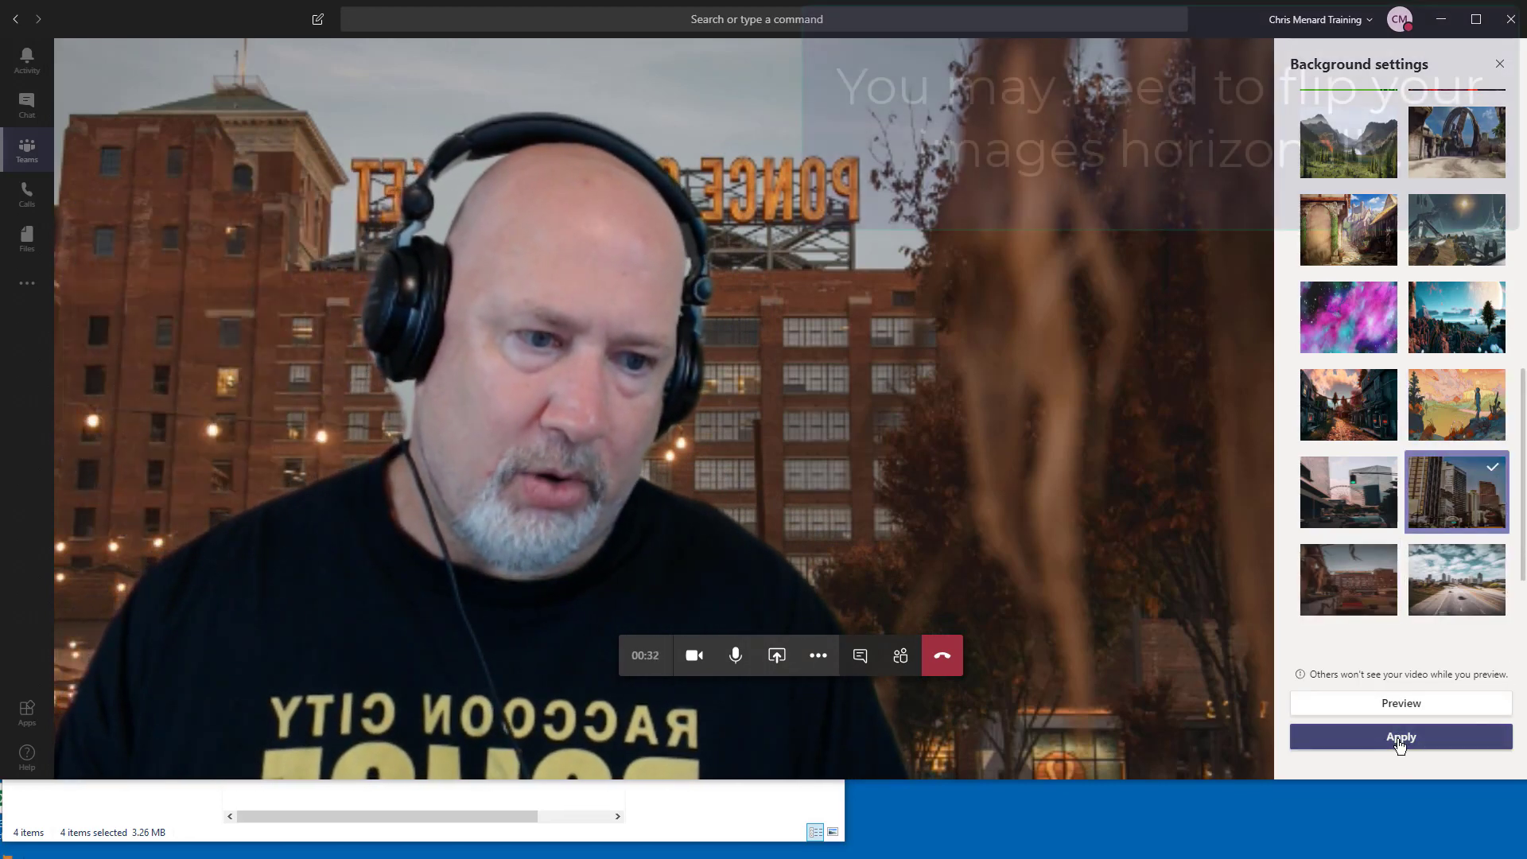
{"action": "left_click", "coordinate": [1401, 736]}
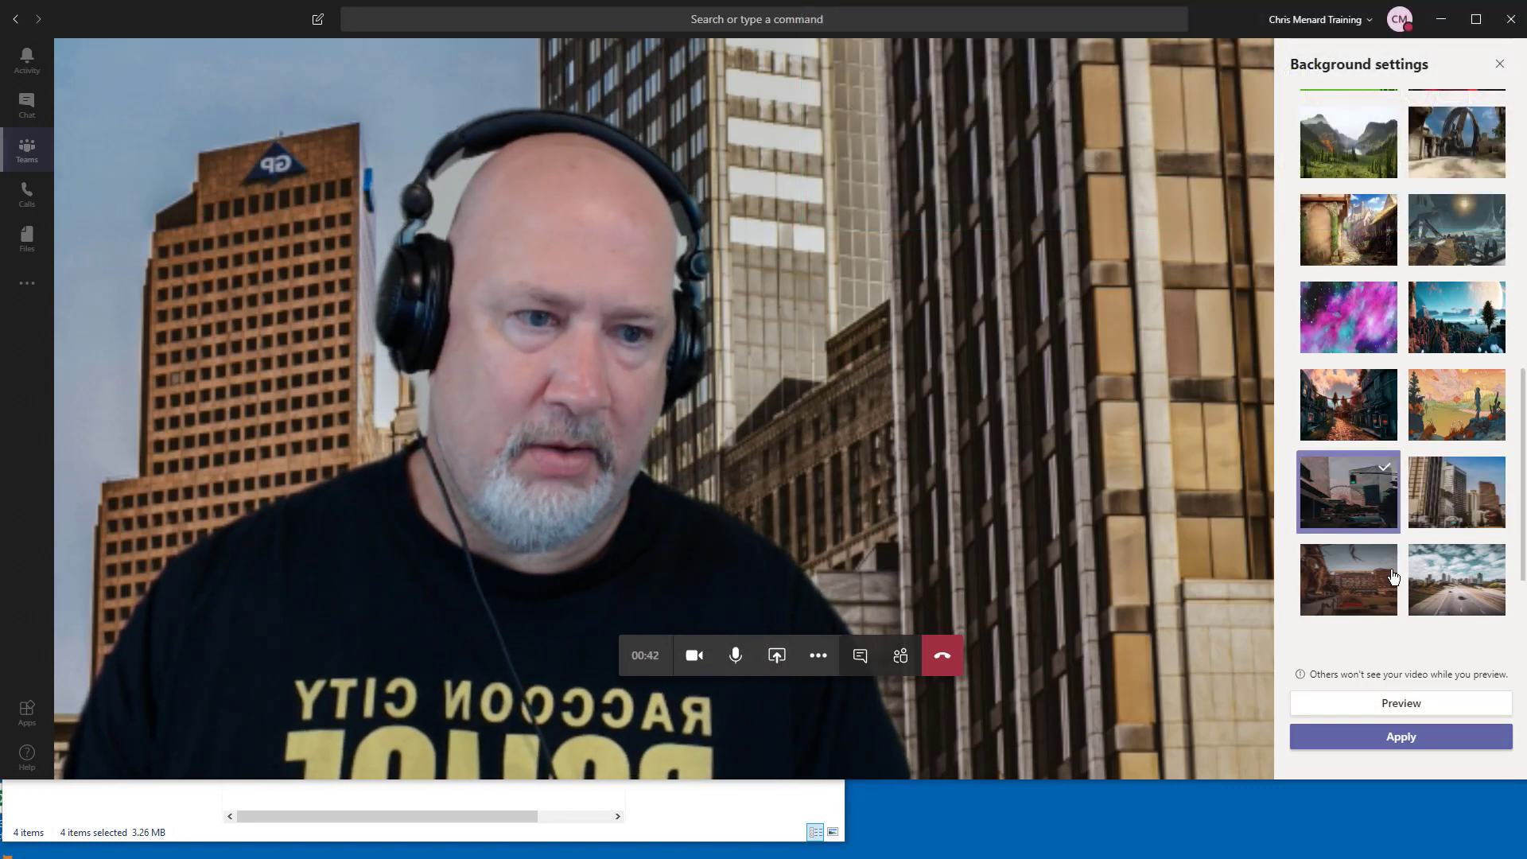
{"action": "left_click", "coordinate": [1401, 736]}
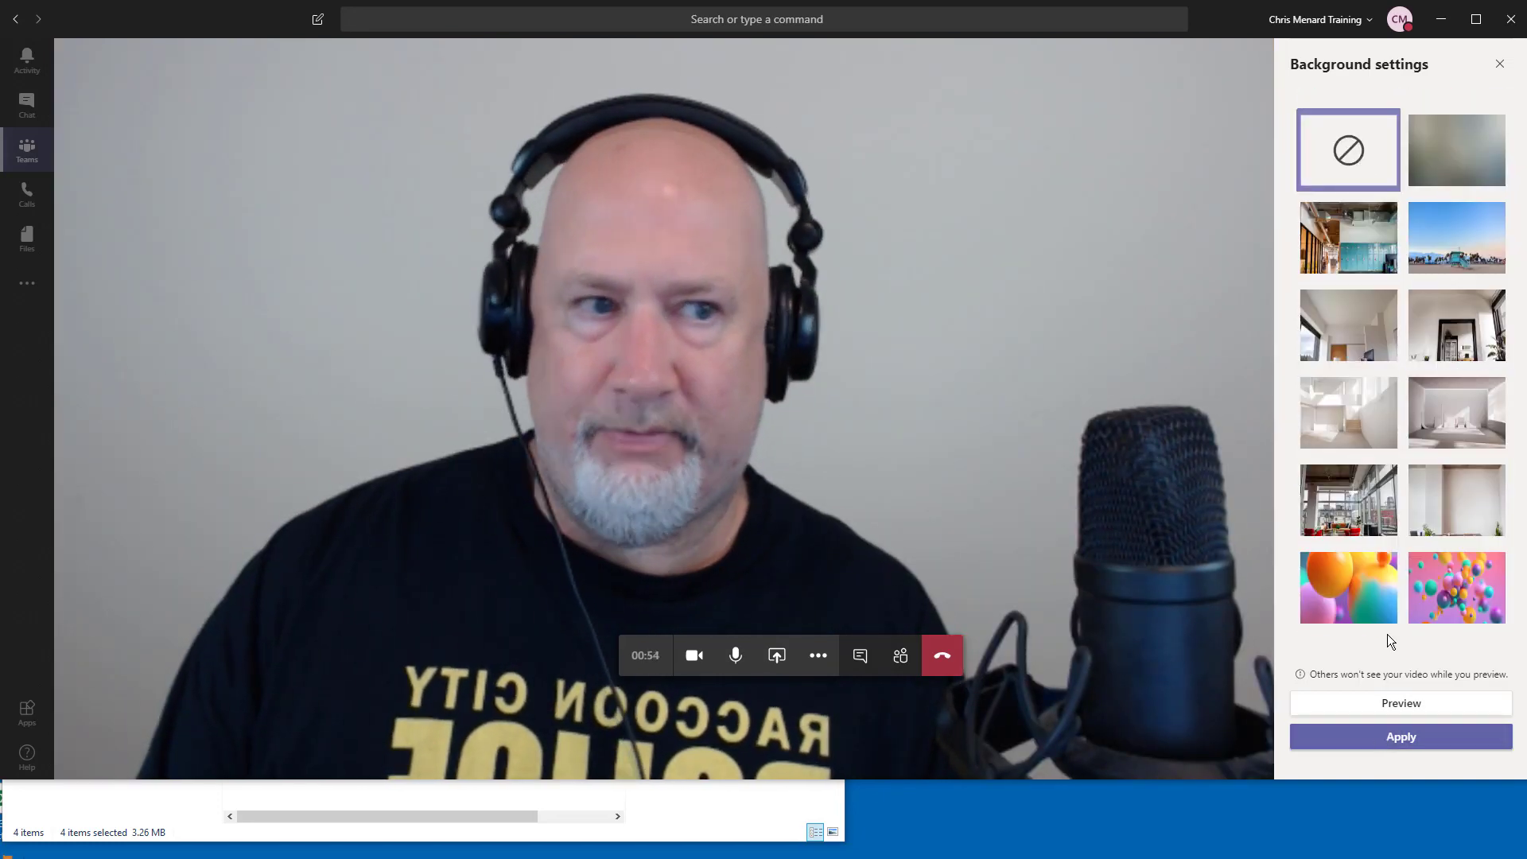
{"action": "left_click", "coordinate": [1500, 64]}
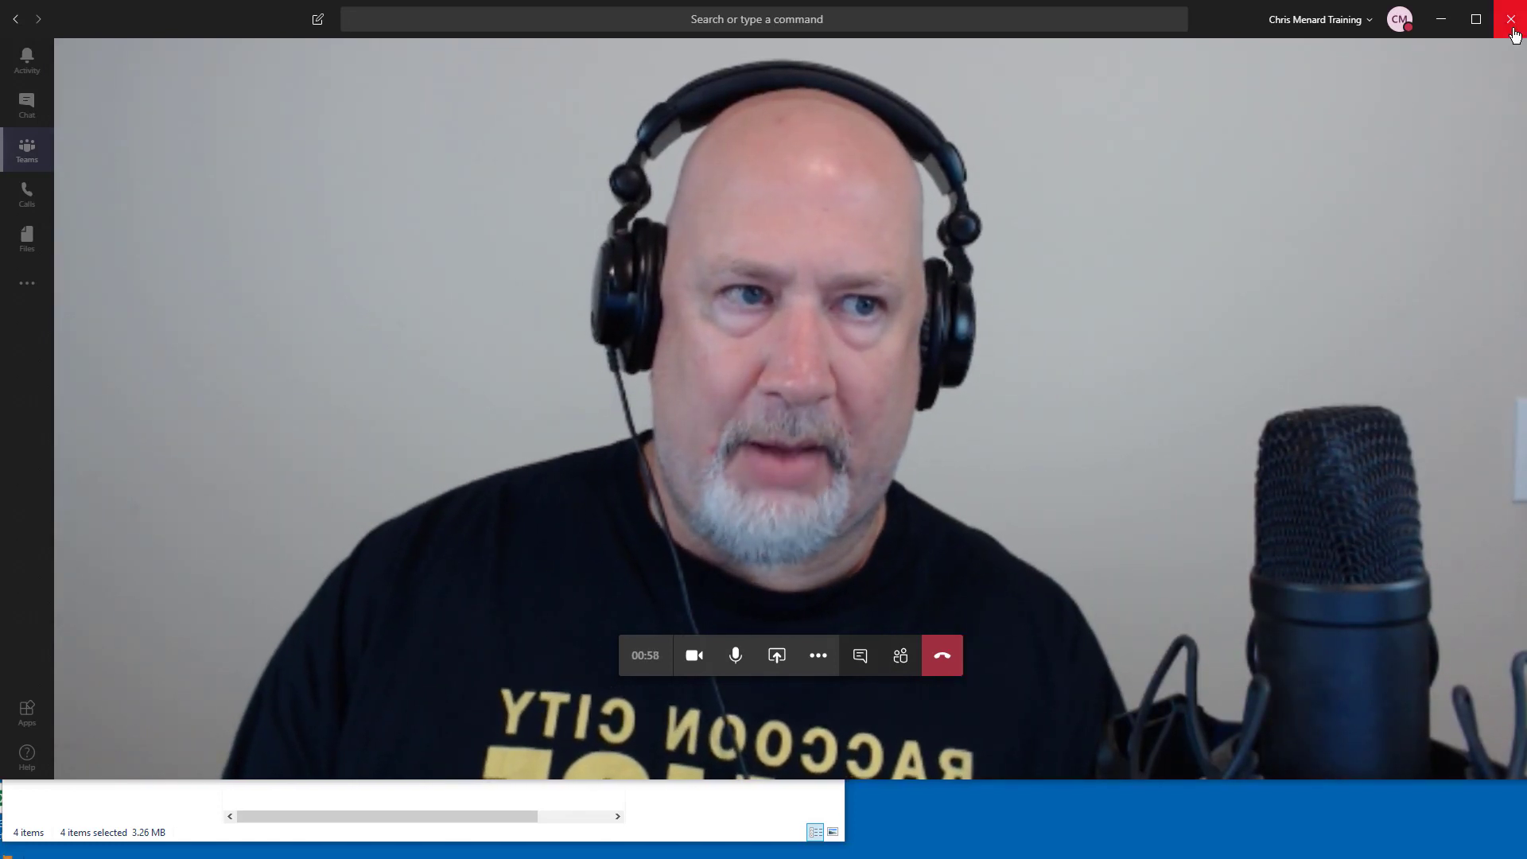
{"action": "left_click", "coordinate": [942, 654]}
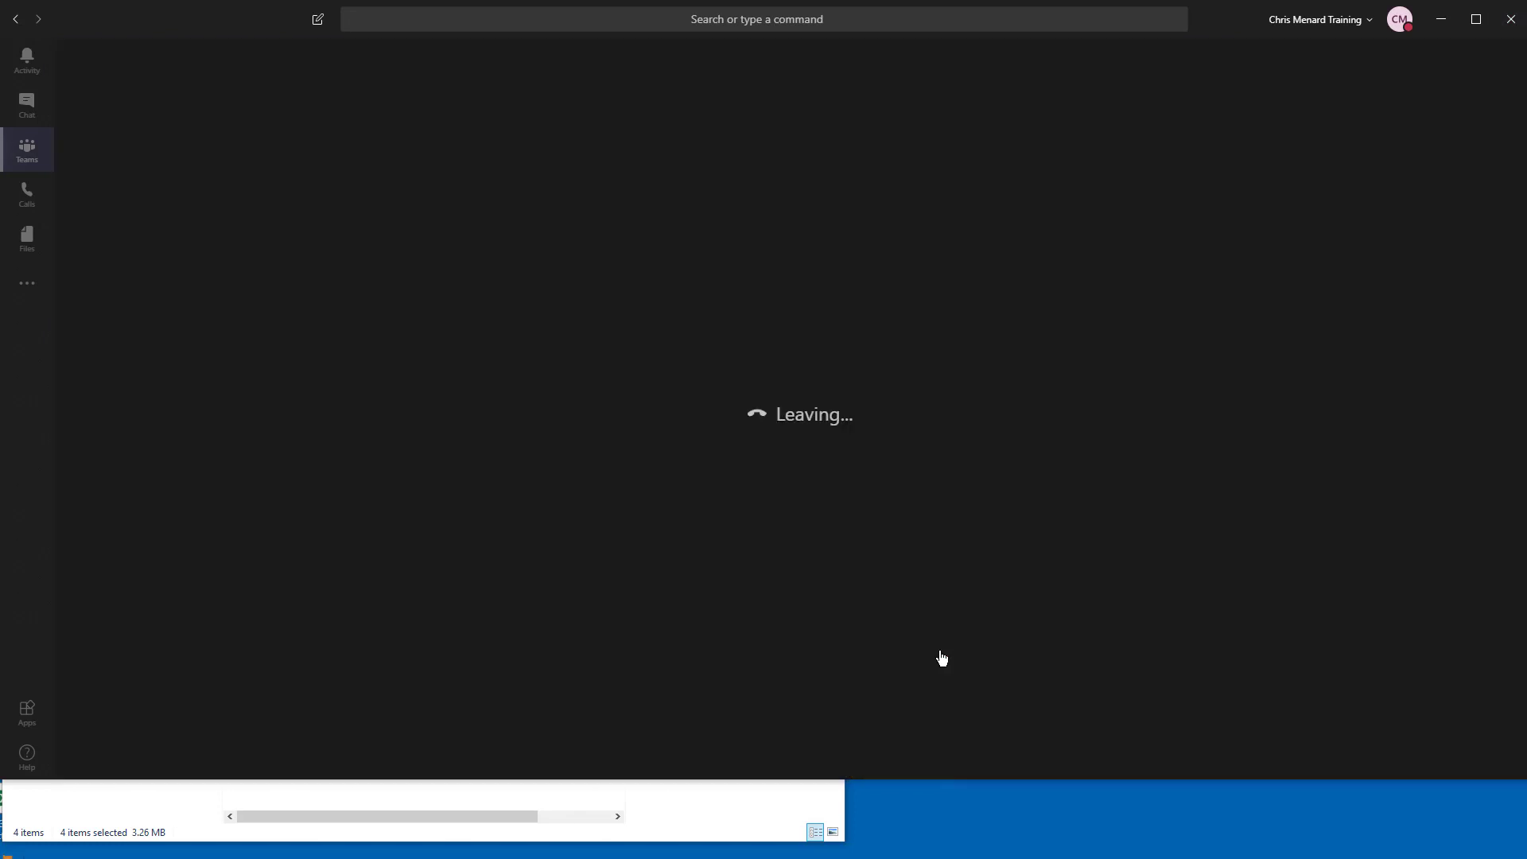